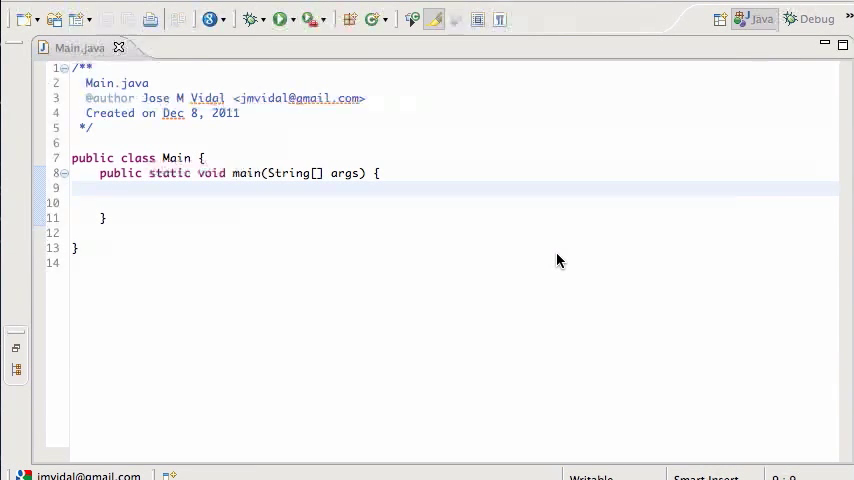
mouse_move(200, 208)
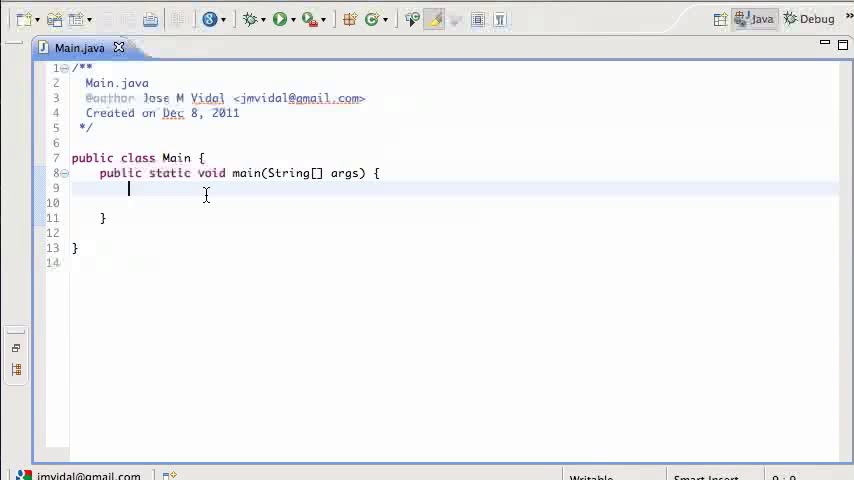
Add the comment //ExpandingArray and declare int[] d = new int[66]; in main
type("//Expa")
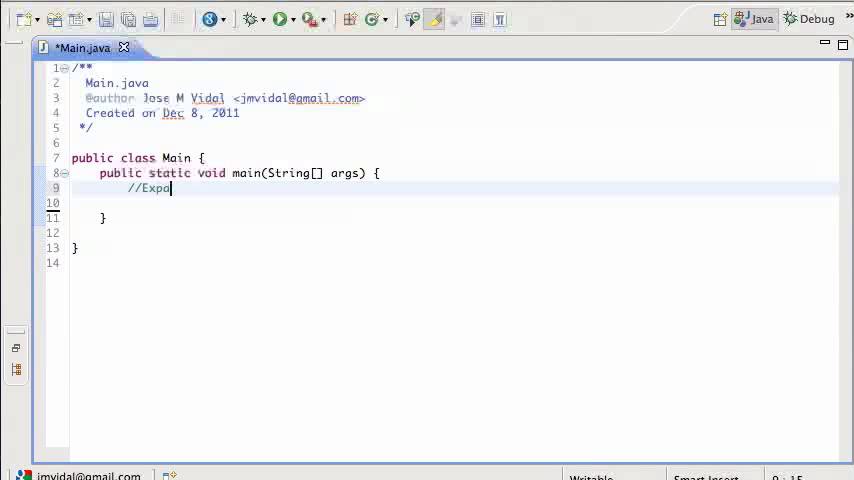
type("ndingArray")
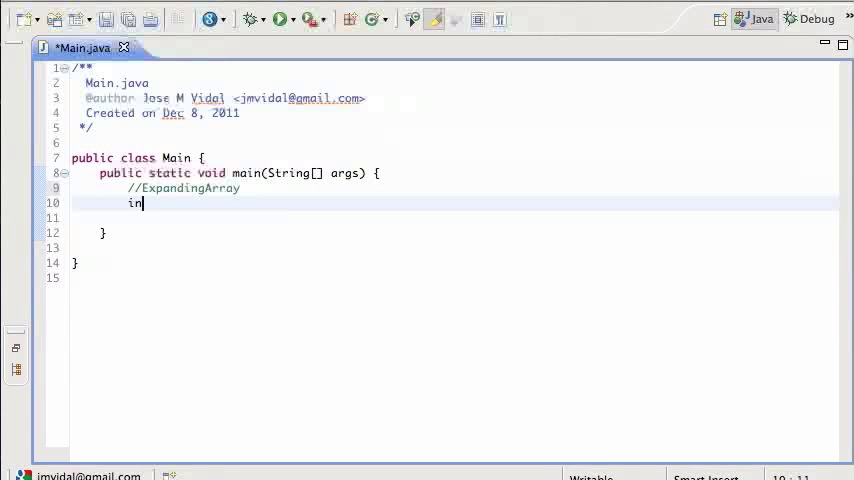
type("t[]")
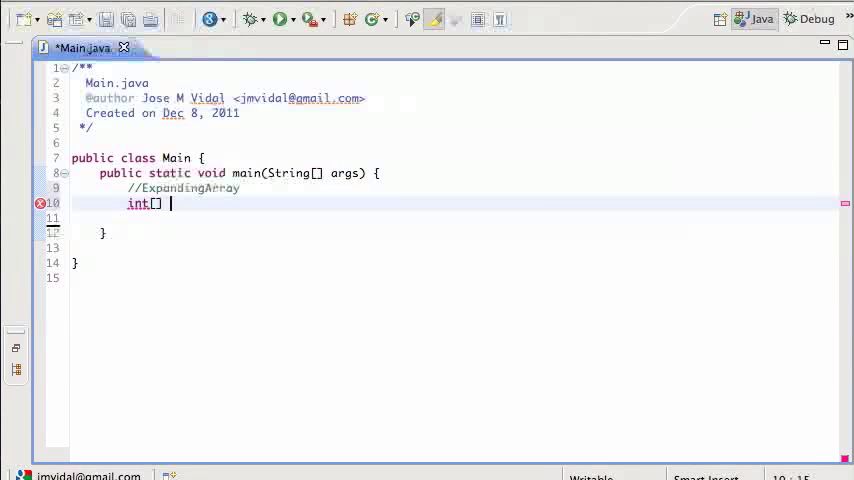
type("d")
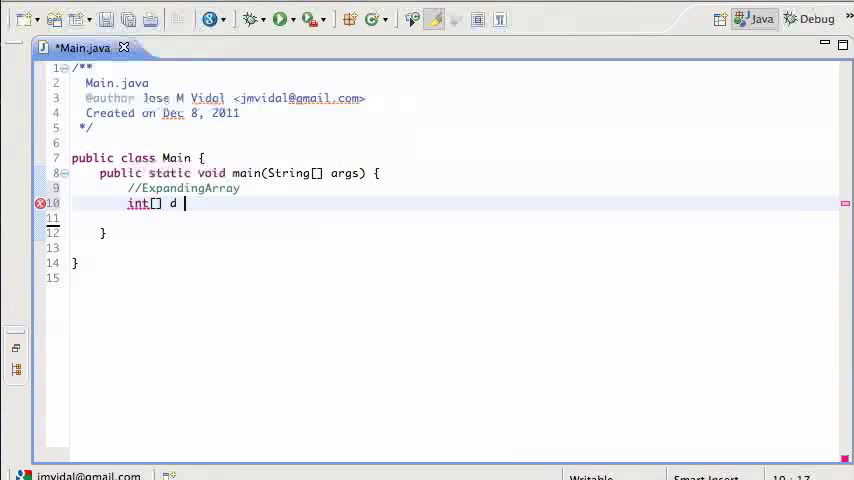
type("= new int")
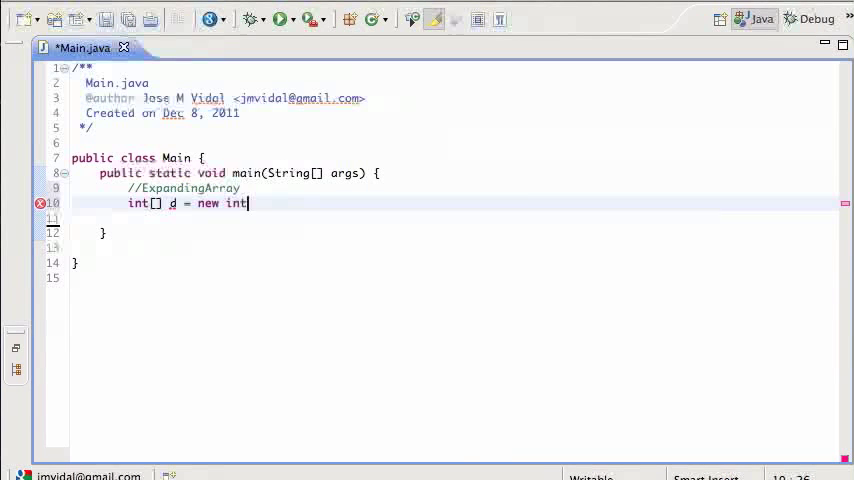
type("[66]")
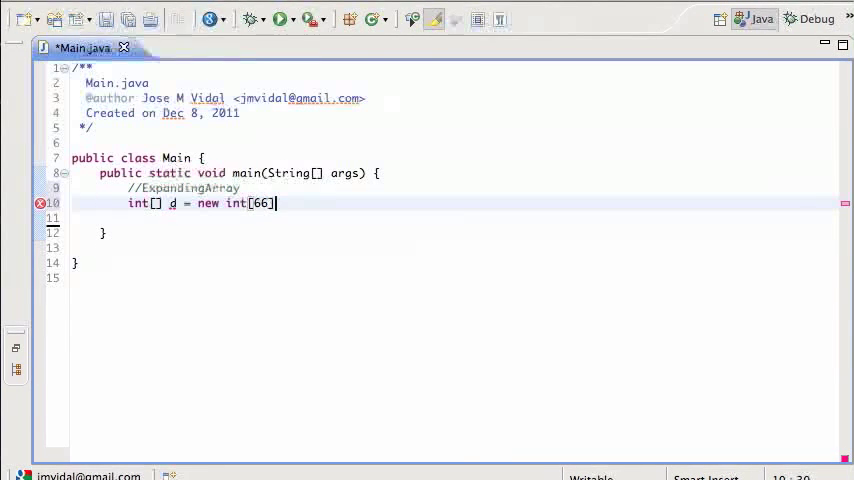
type(";")
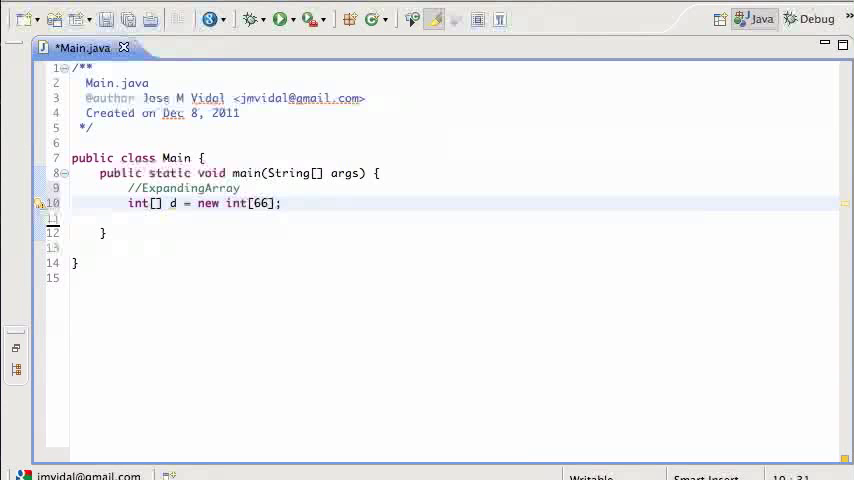
left_click(268, 203)
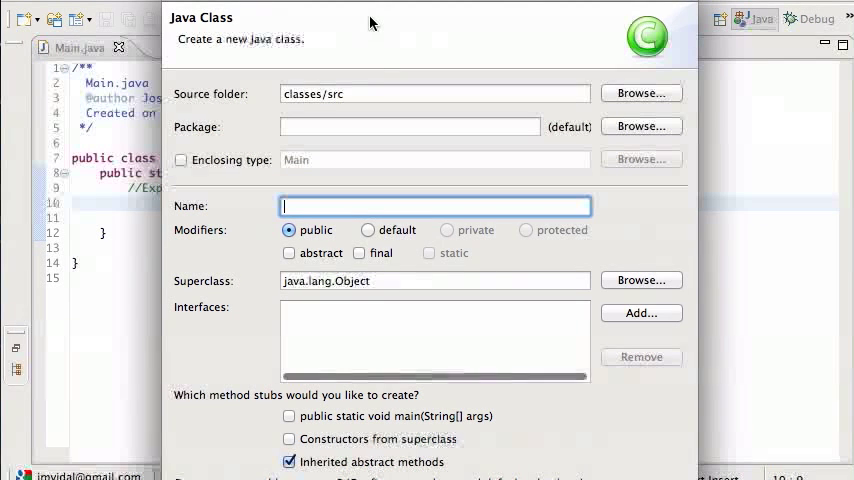
Name the new class ExpandingArray and include a public static void main stub
type("ExpandingArr")
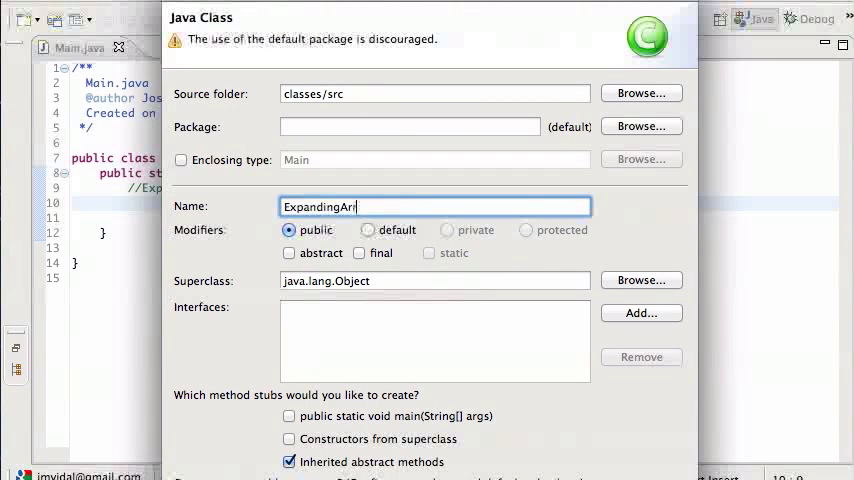
type("ay")
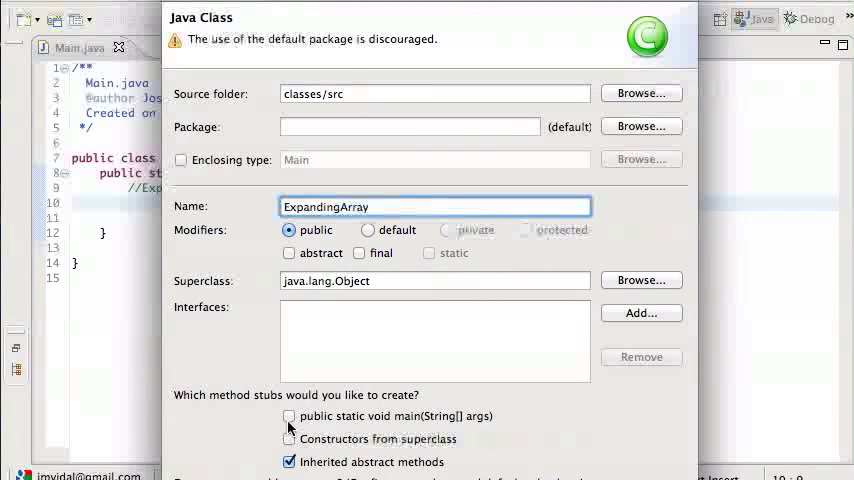
left_click(289, 416)
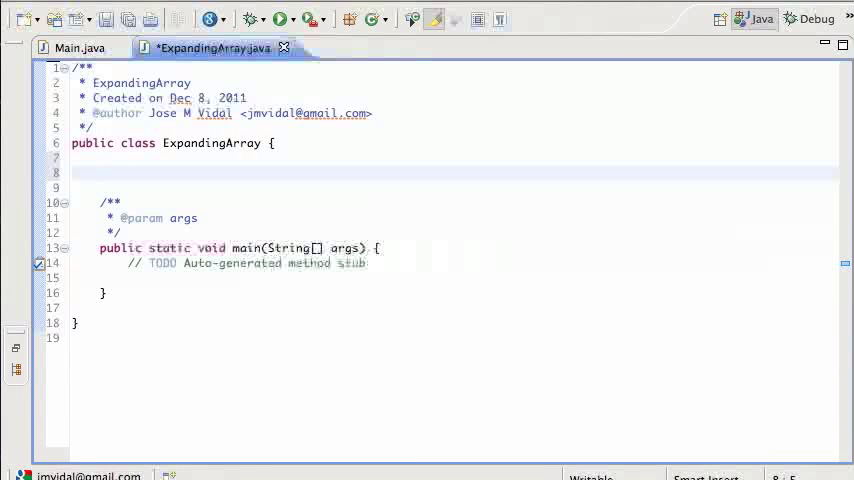
Declare the private int[] array field and remove the TODO comment from main
type("int")
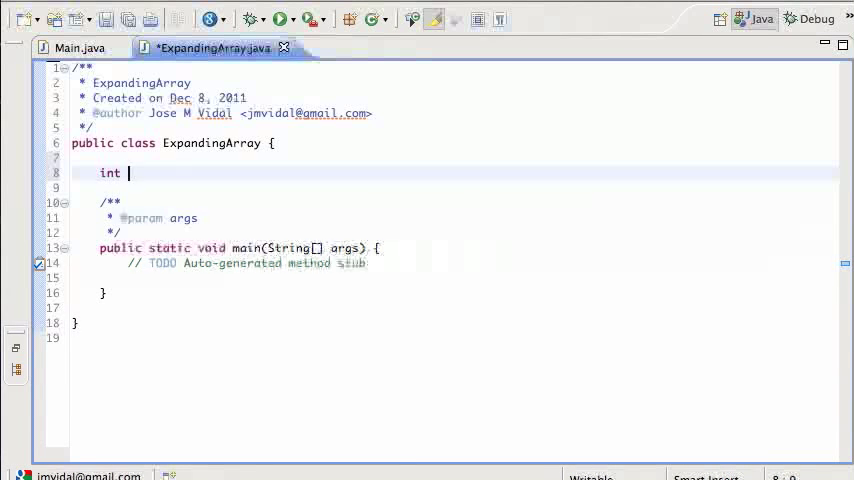
type("[]")
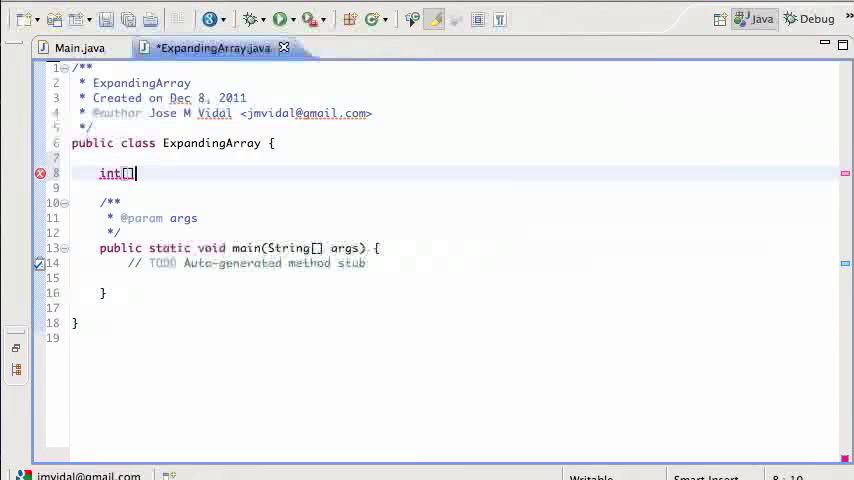
type("array")
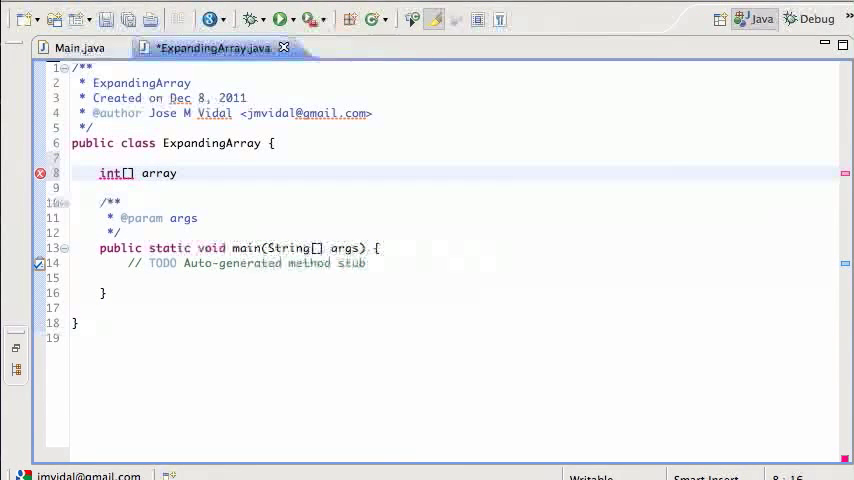
type(";")
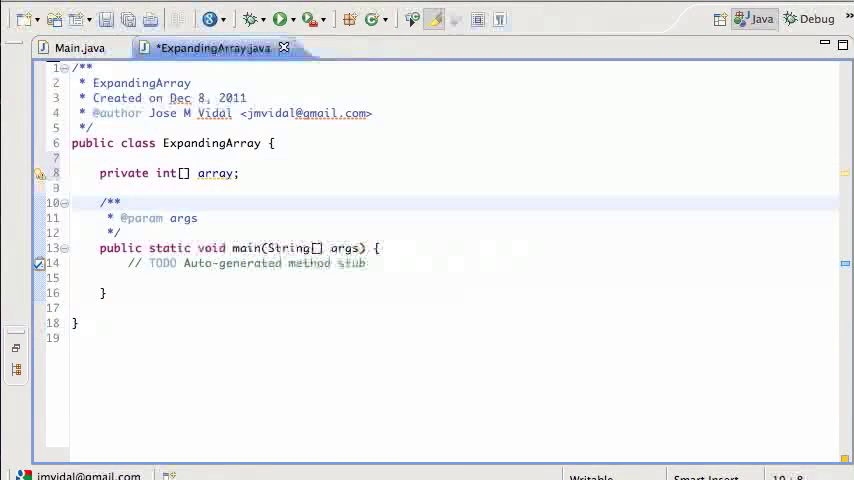
left_click(149, 263)
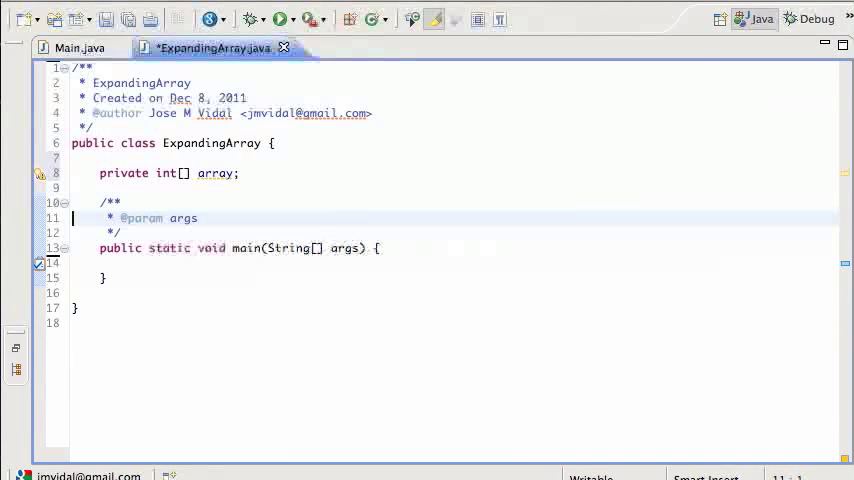
Write a public ExpandingArray() constructor initializing array to new int[10], and save
type("publ")
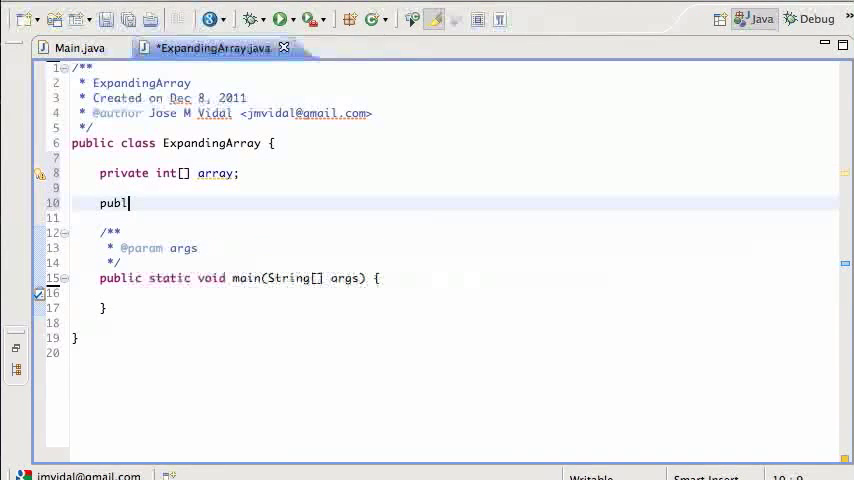
type("ic E")
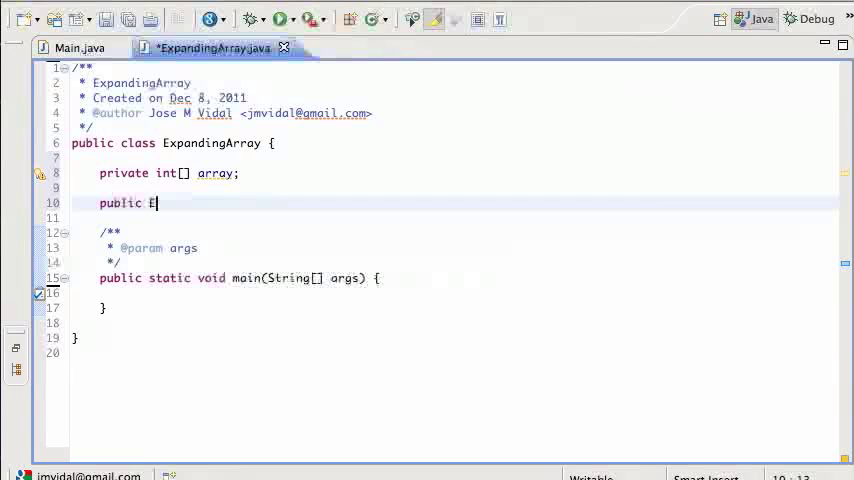
type("xpandingArray(){")
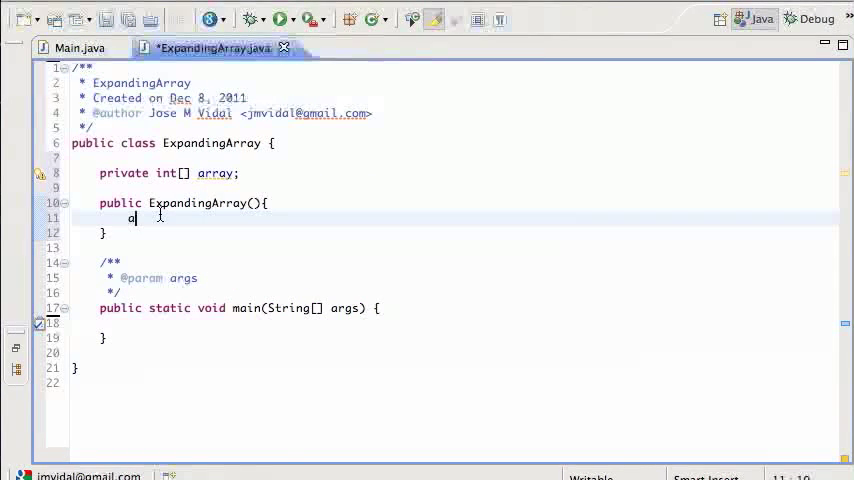
type("rray =")
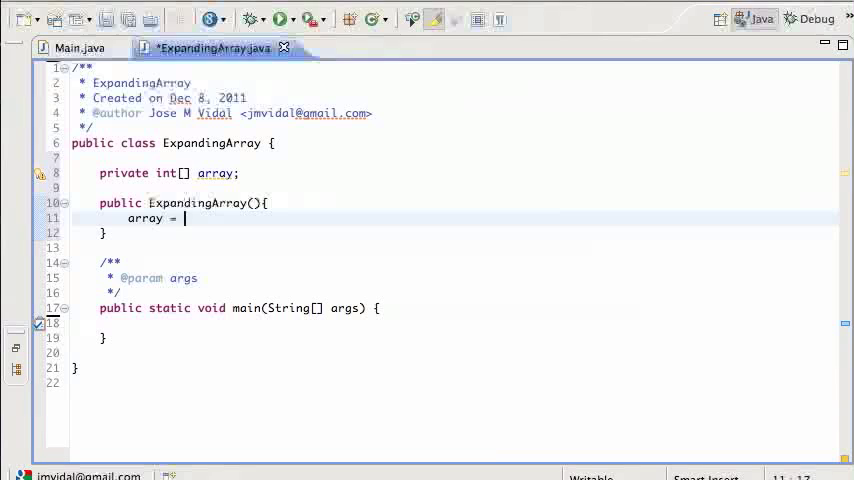
type("new int[]")
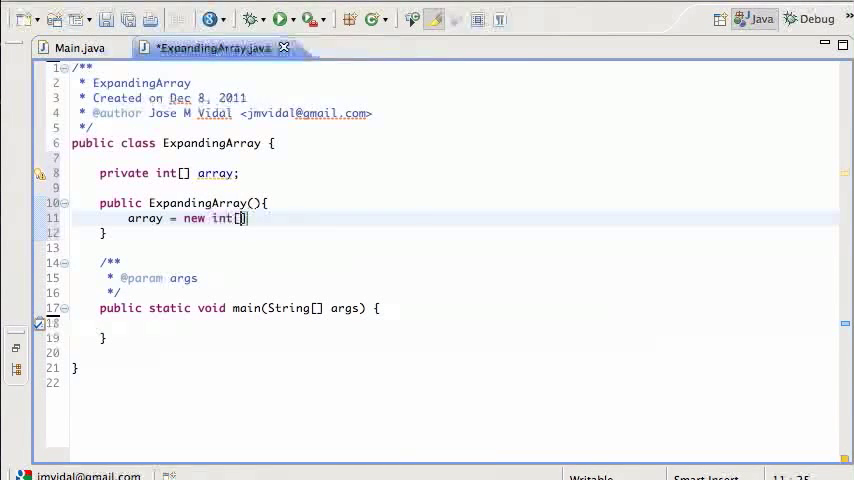
type("10")
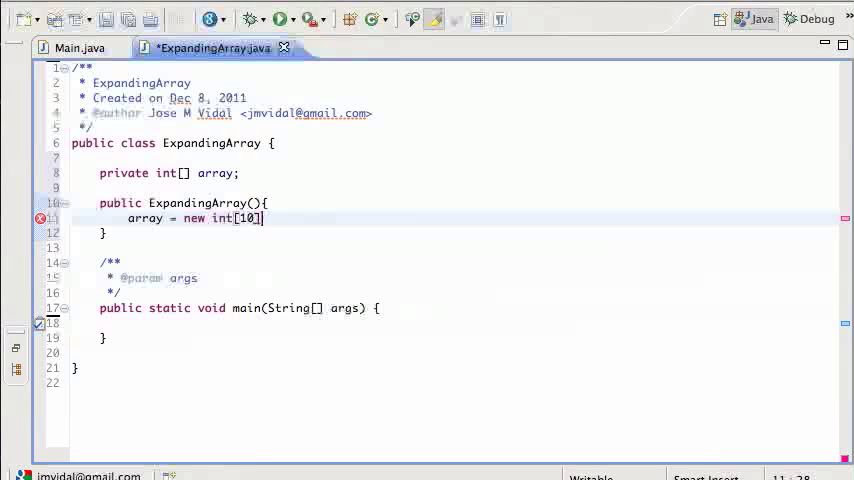
type(";")
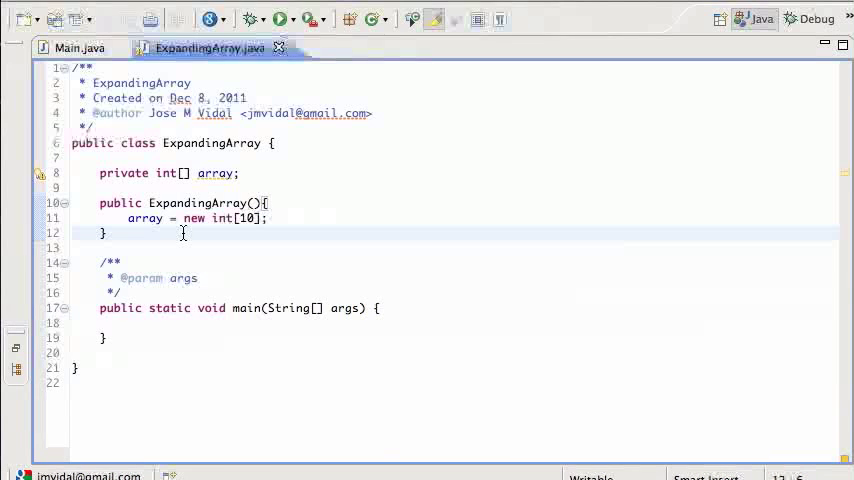
Declare the public void insert(int index, int value) method
type("pu")
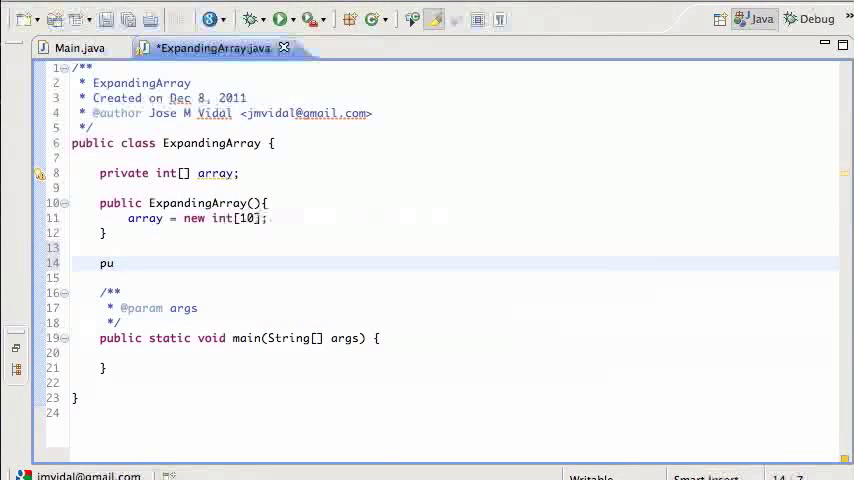
type("blic")
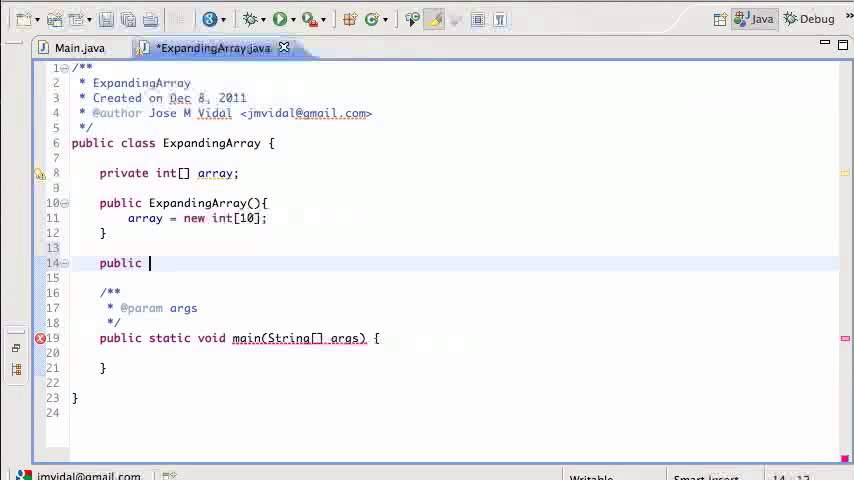
type("void in")
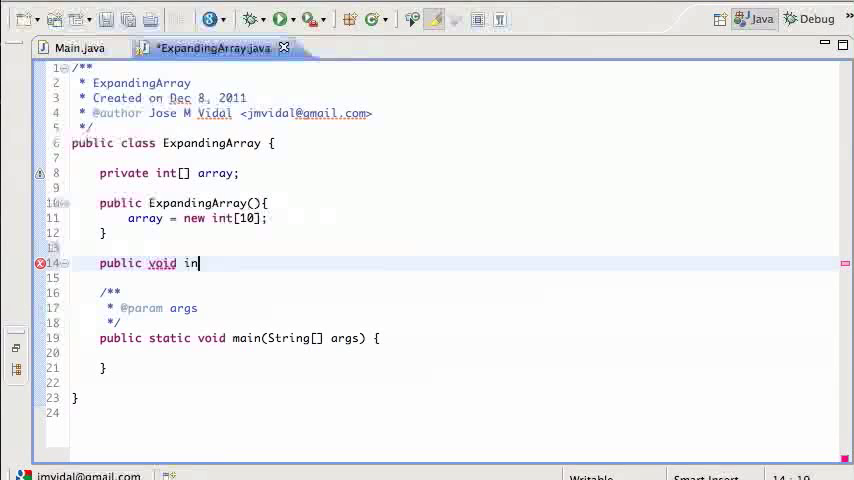
type("sert(int)")
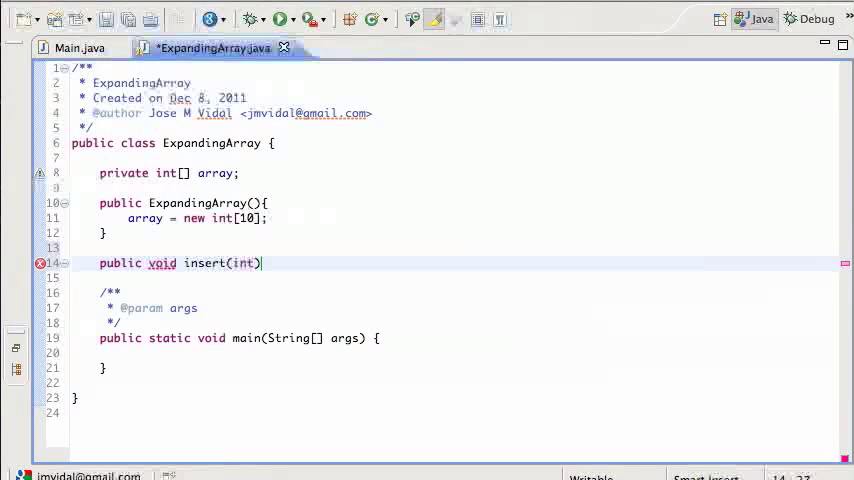
type("index, int")
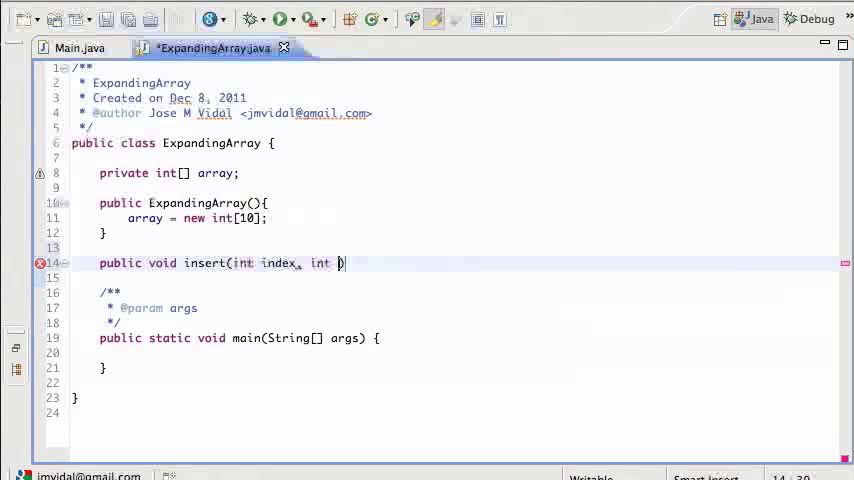
type("value)")
left_click(455, 247)
type("/**")
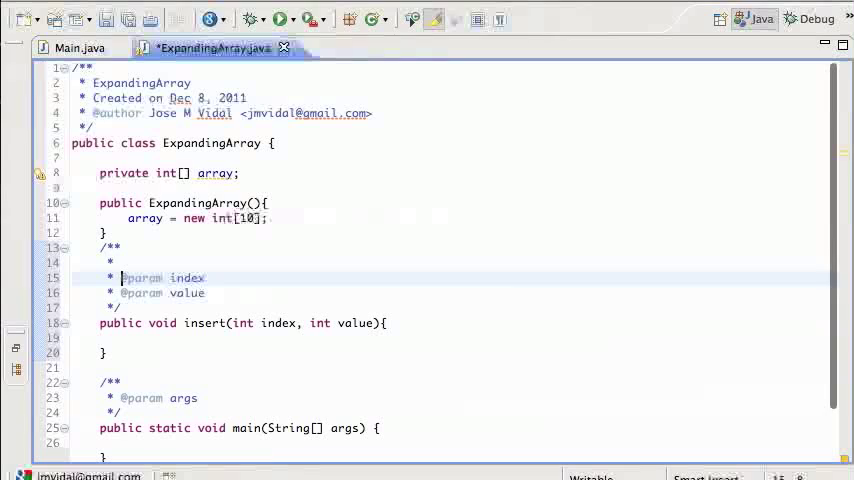
Write insert's Javadoc describing the added 'value' and the 'index' parameter
type("the index in which")
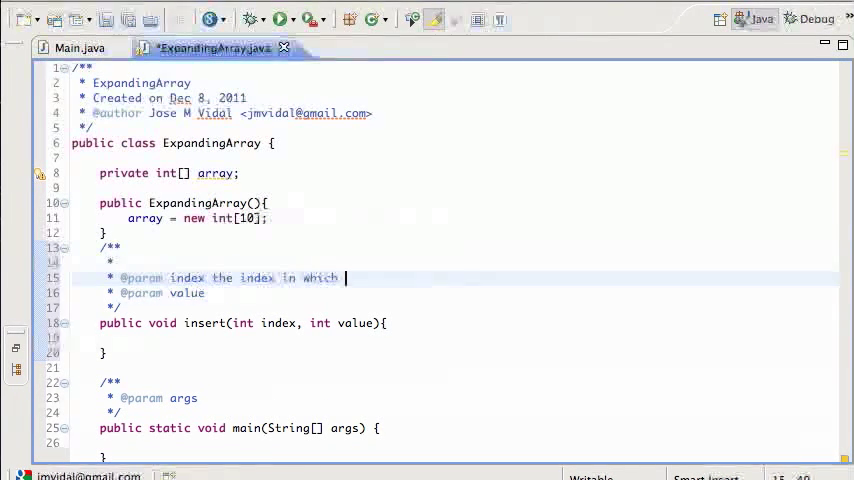
type("to adde")
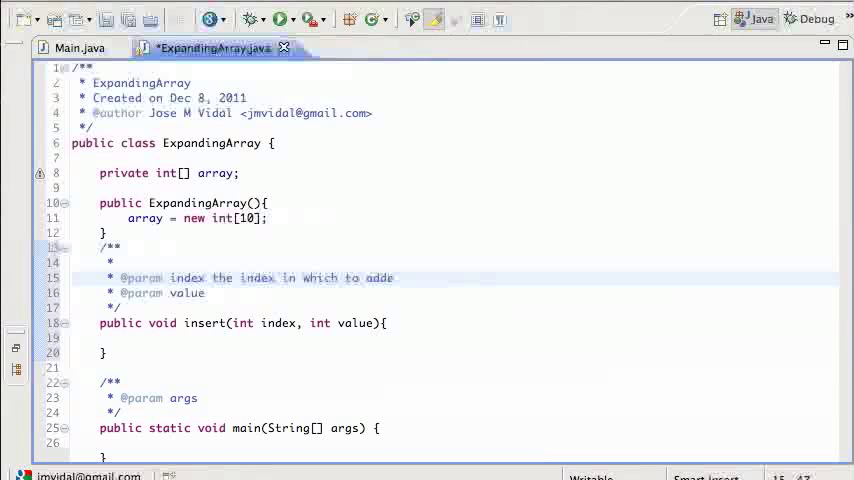
type("value")
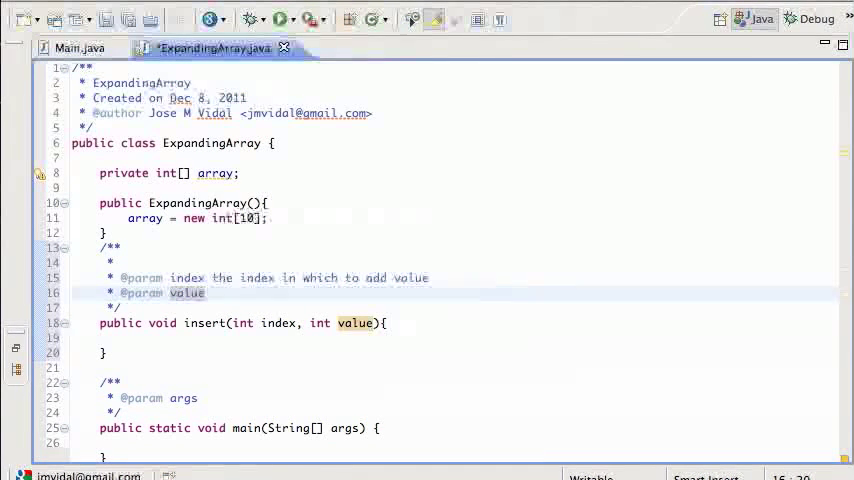
type("A")
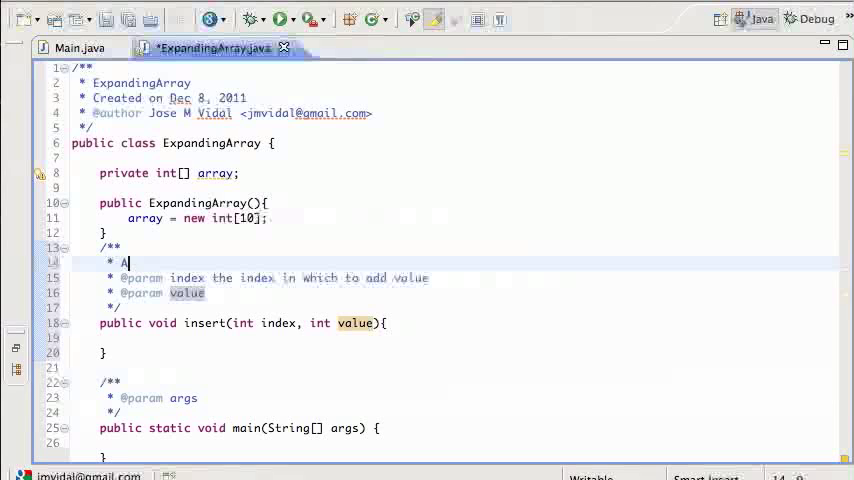
type("dded '")
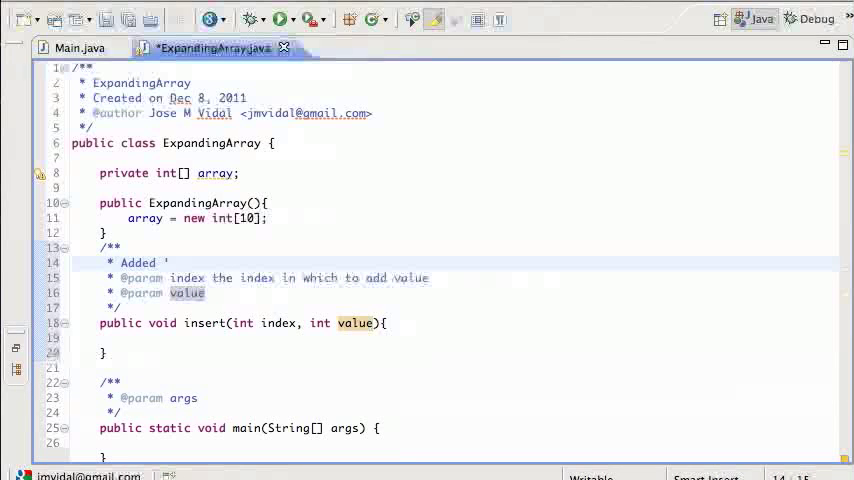
type("value' at")
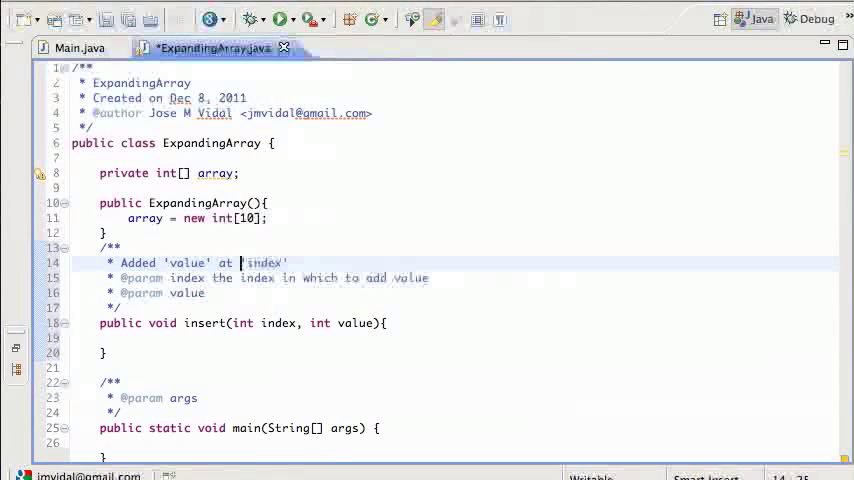
type("'index'")
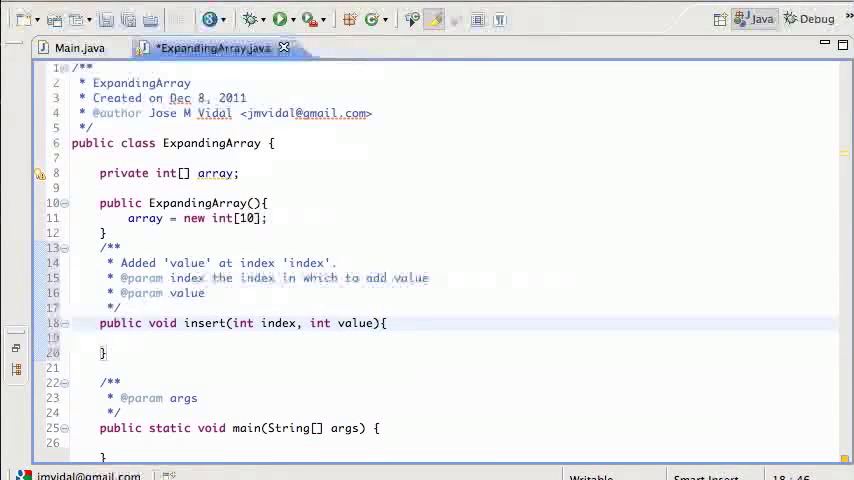
Give insert the body array[index] = value; and note index must be >= 0
type("array[]")
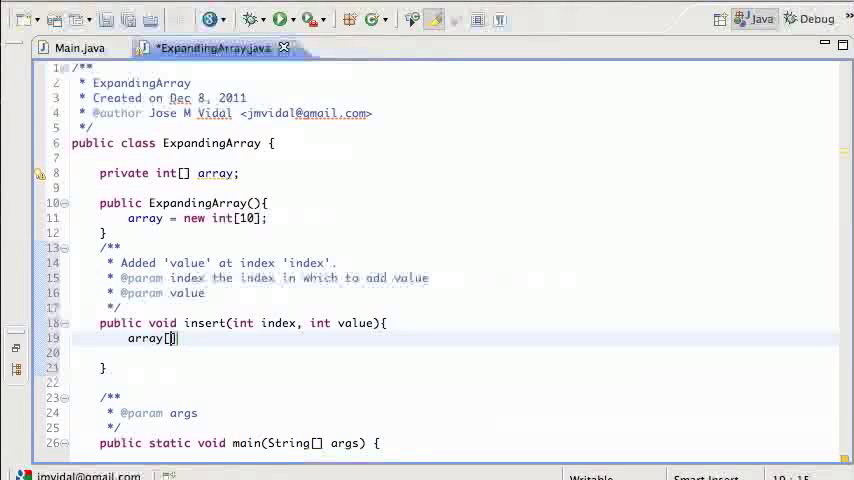
type("index]")
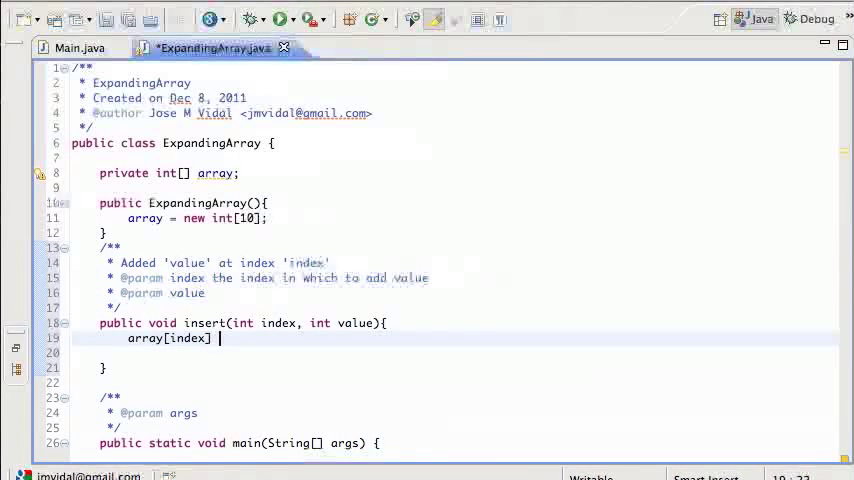
type("= value;")
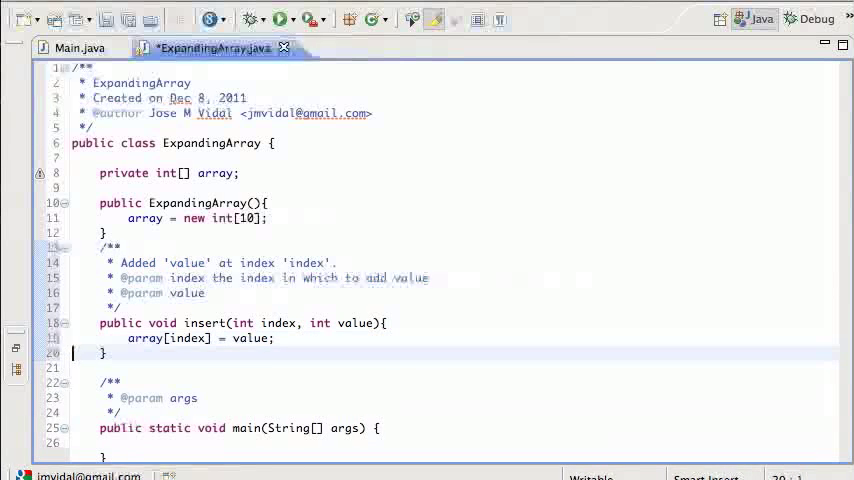
left_click(118, 323)
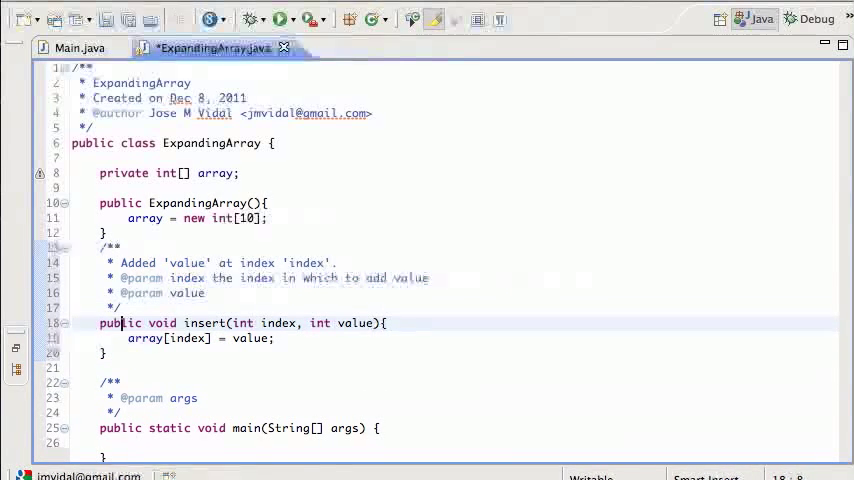
double_click(279, 323)
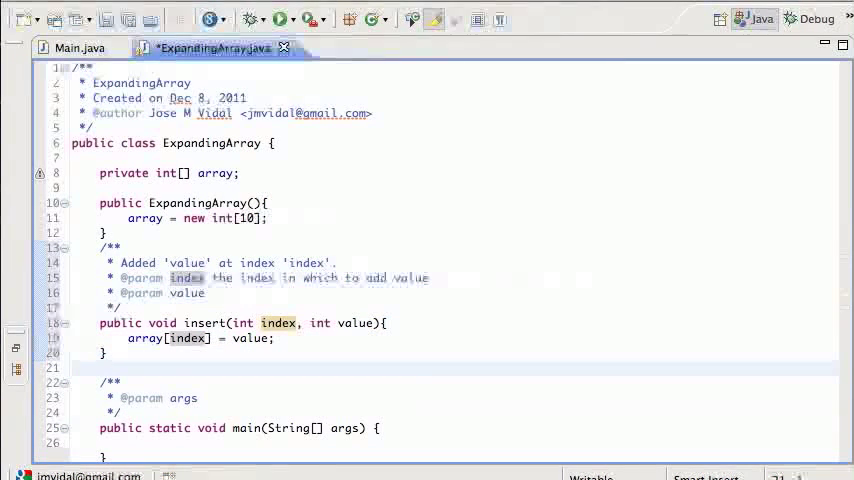
left_click(260, 322)
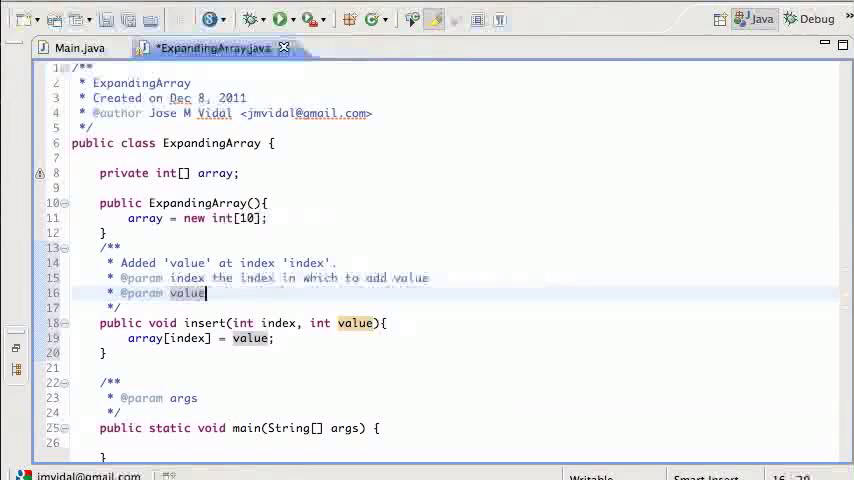
type("A")
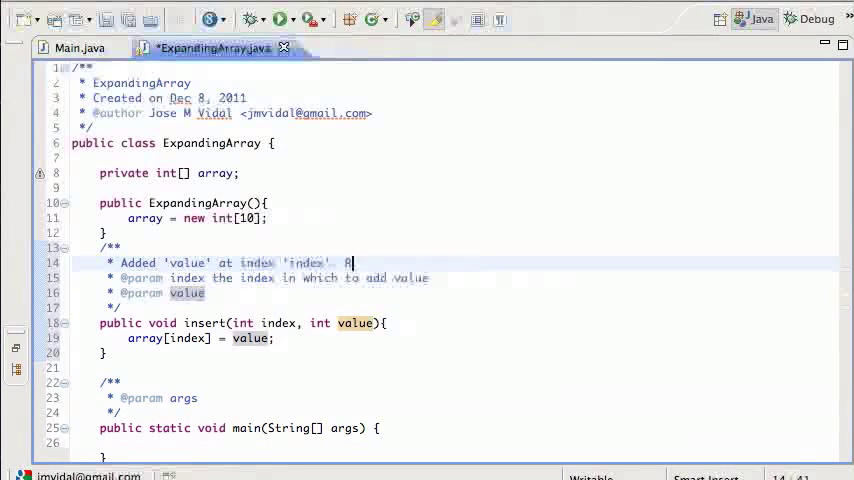
type("index must be >= 0.")
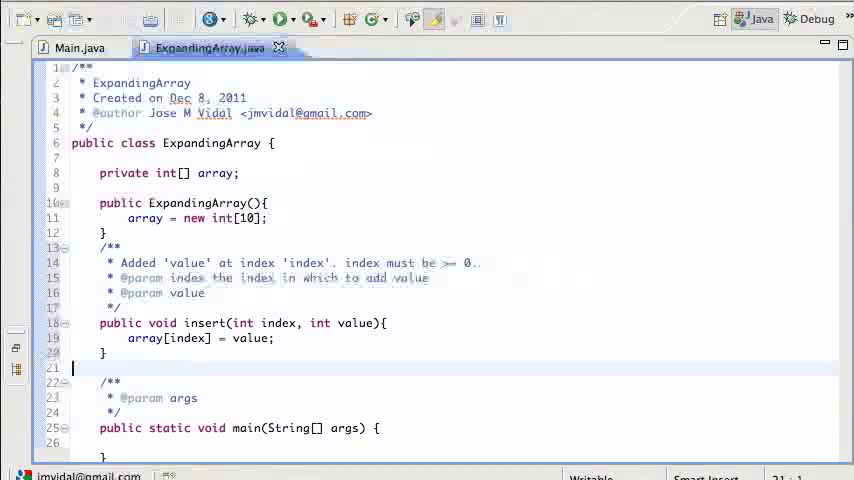
scroll("down", 3)
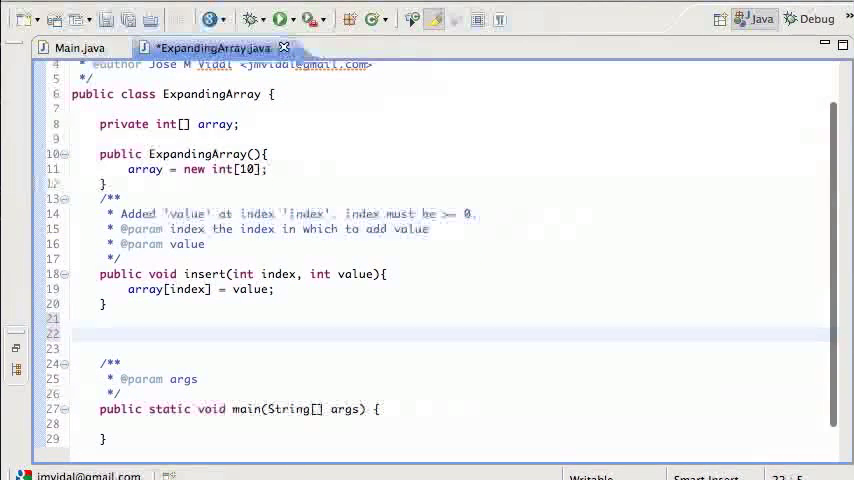
Declare public String toString() starting with an empty String result
type("public")
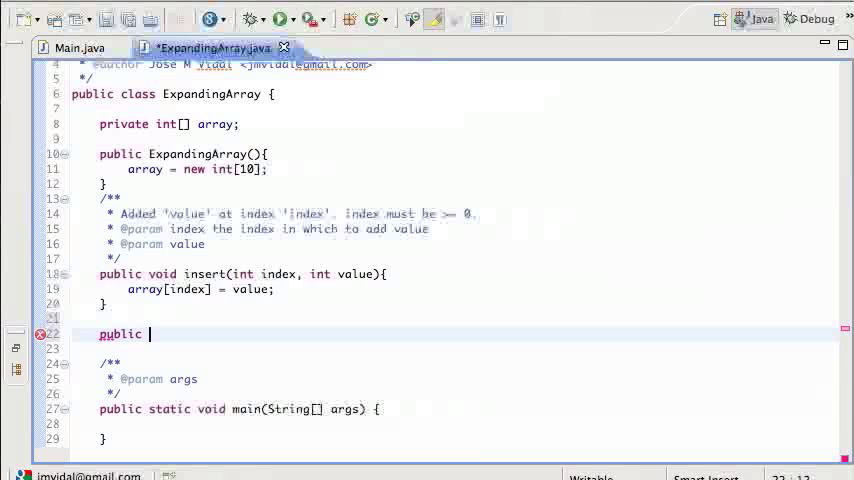
type("String to")
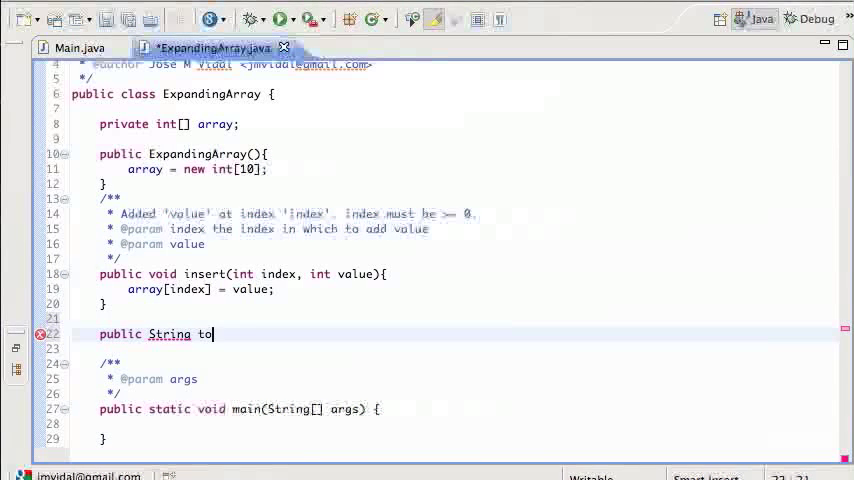
type("String()")
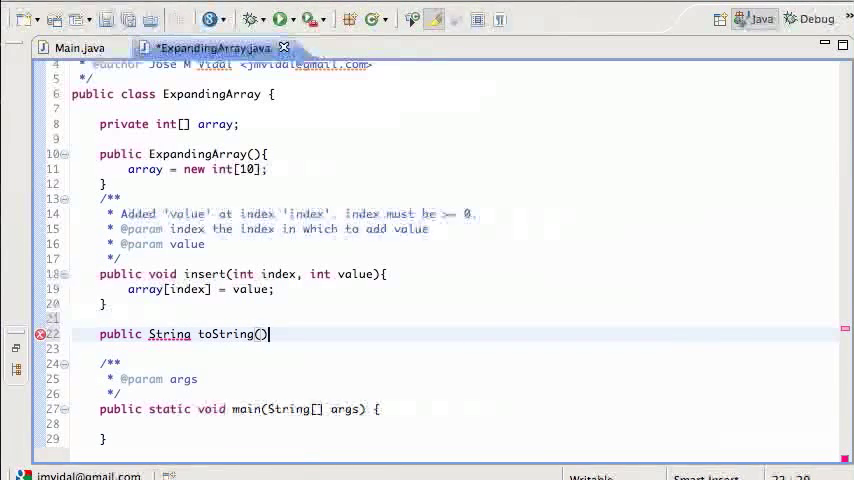
type("{")
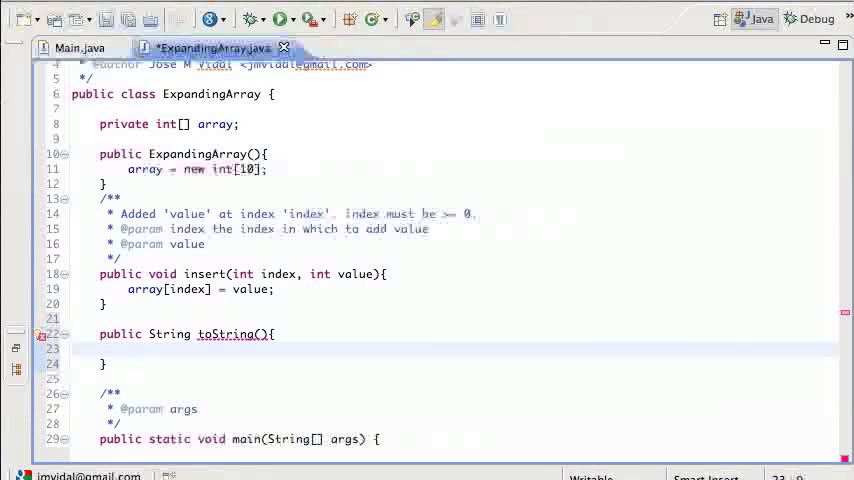
type("String res")
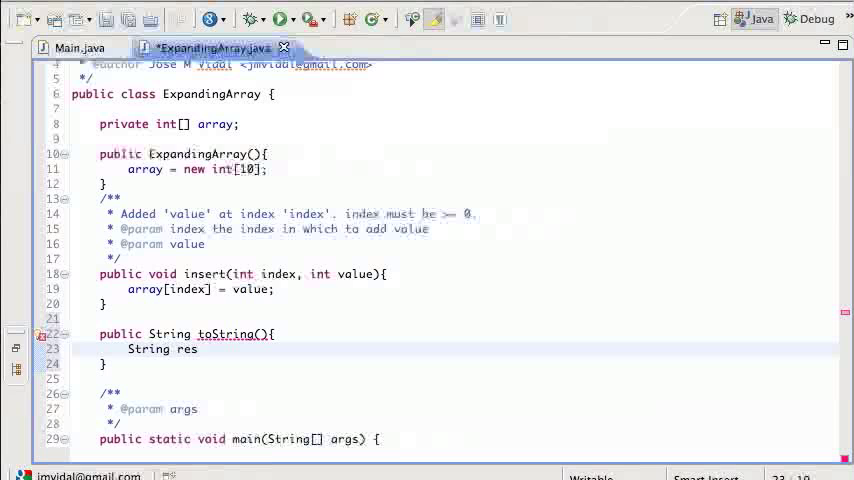
type("ult")
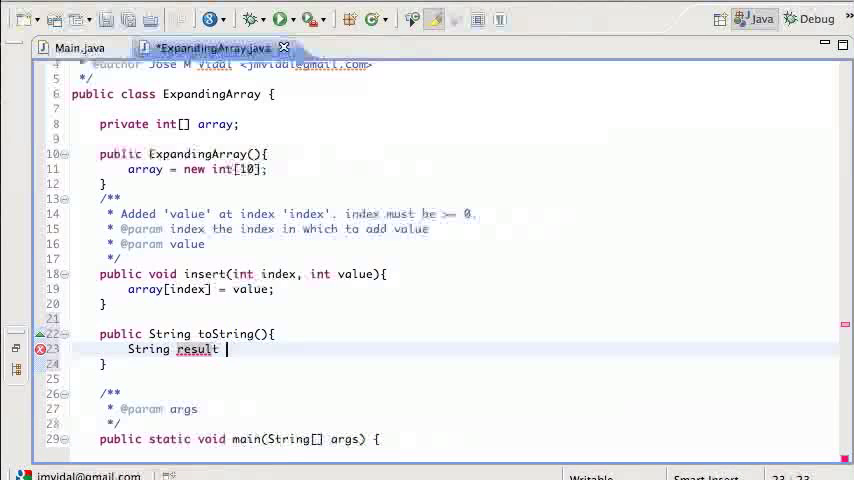
type("= ''")
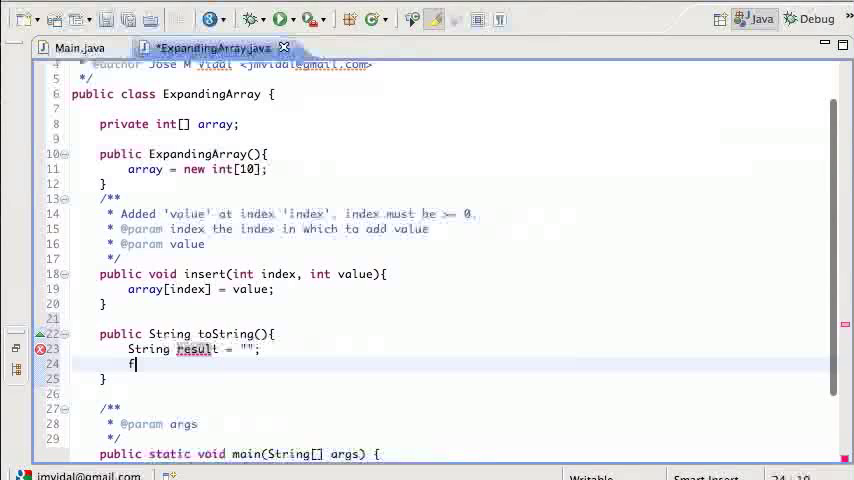
Loop over array appending each value plus a newline to result, then return result
type("for (")
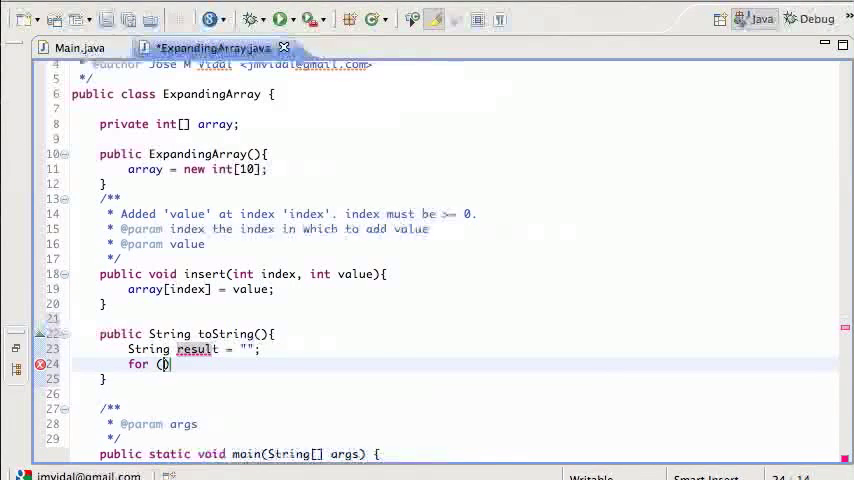
type("int i")
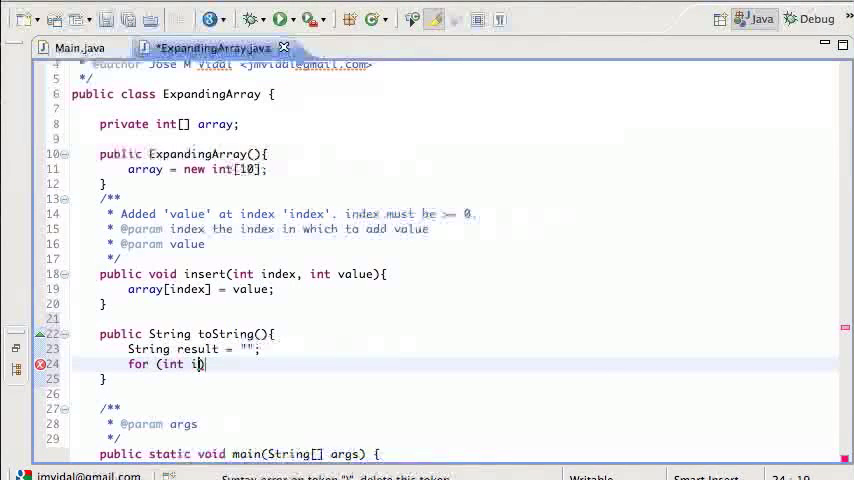
type(": ara)")
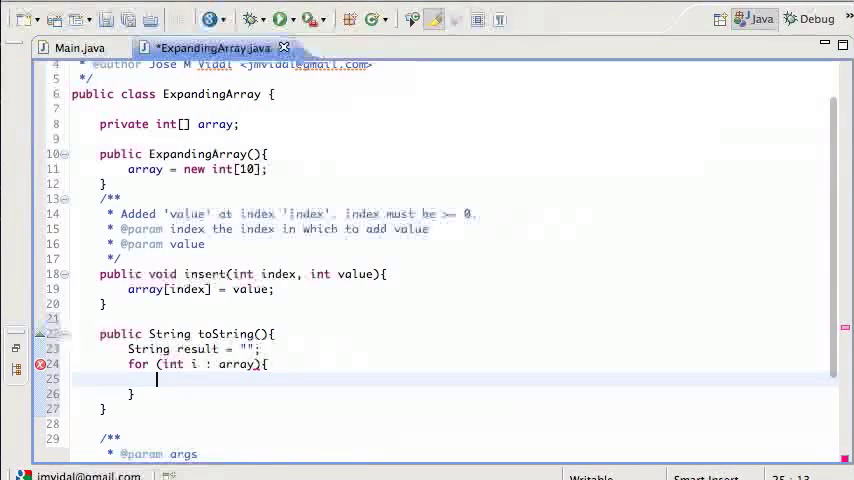
type("result +")
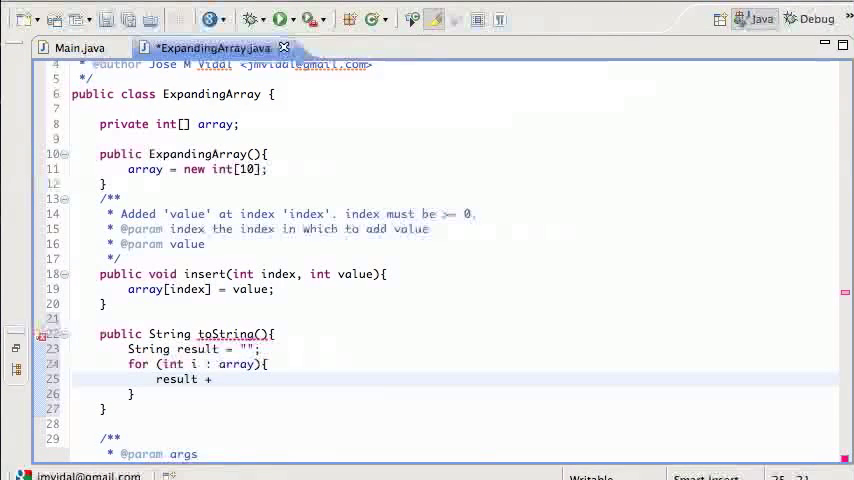
type("= i + \"")
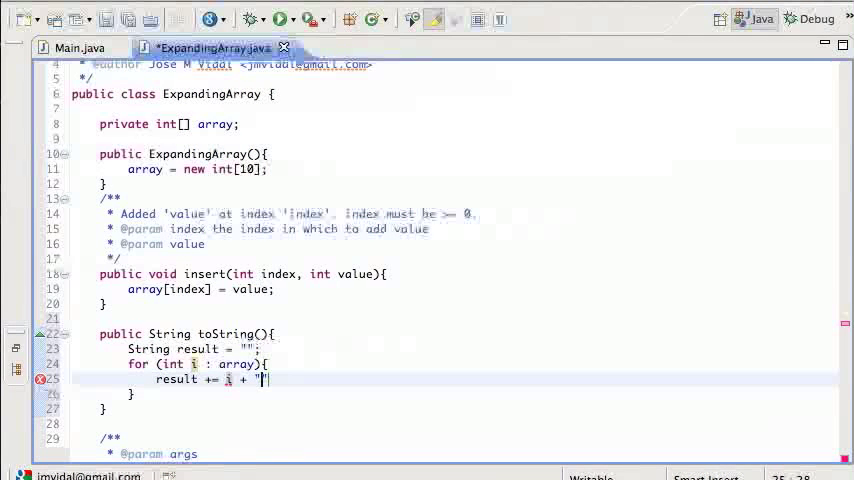
type("\\n")
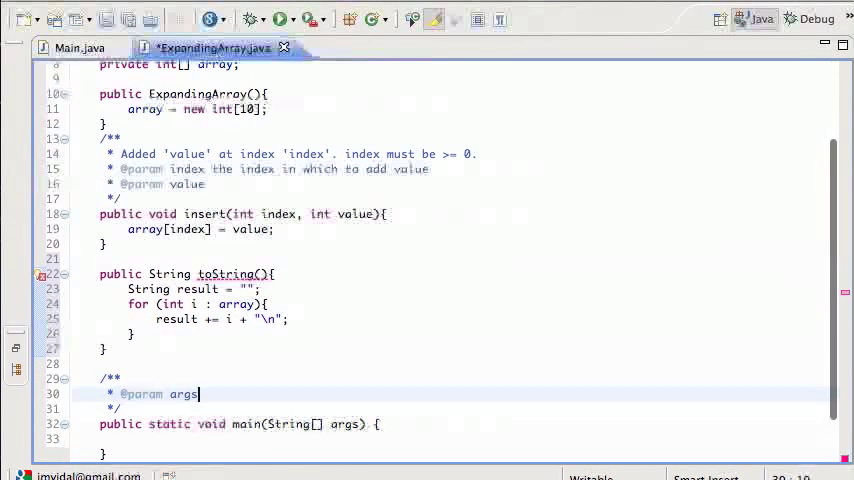
left_click(285, 319)
type("return re")
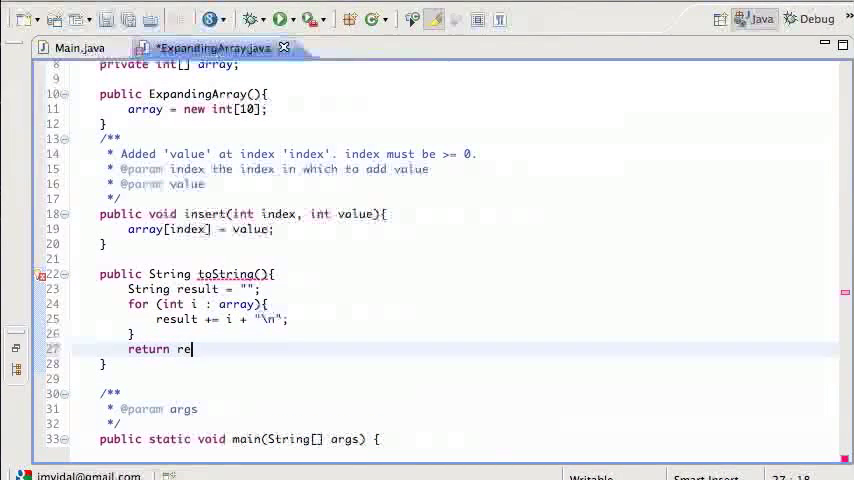
type("sult;")
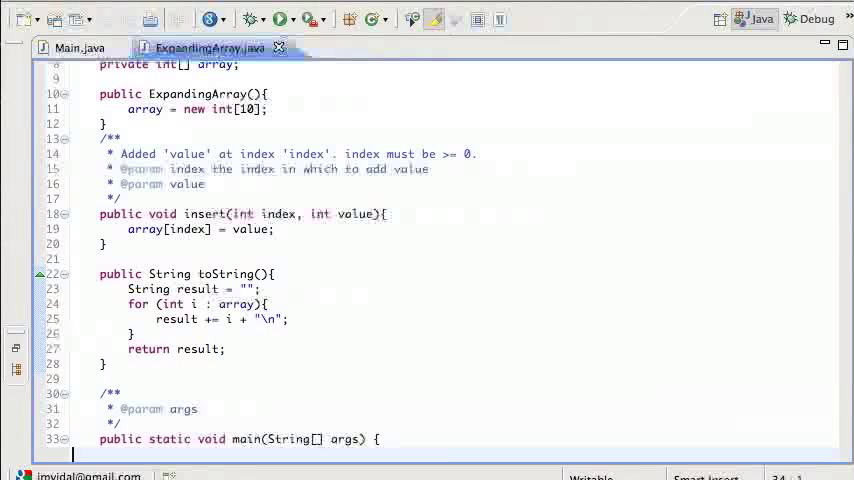
Create ExpandingArray e in main and insert 2, 5 and 9 at indexes 0, 5 and 8
key("Return")
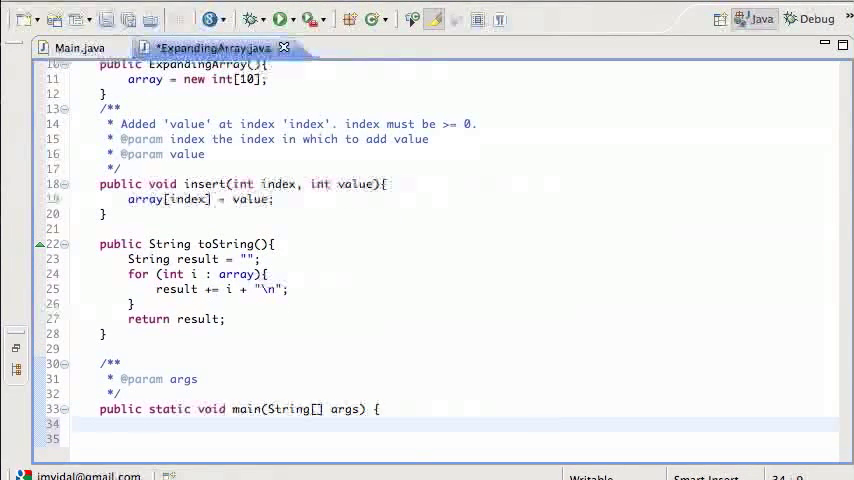
type("ExpandingArray")
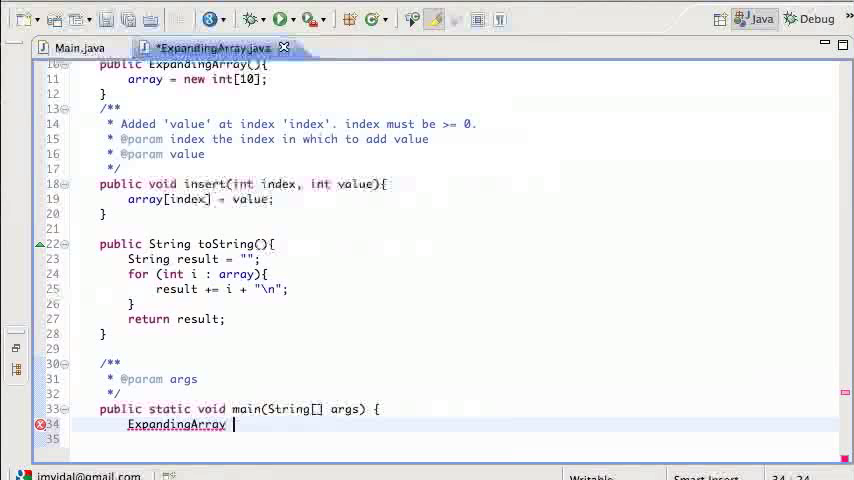
type("e =")
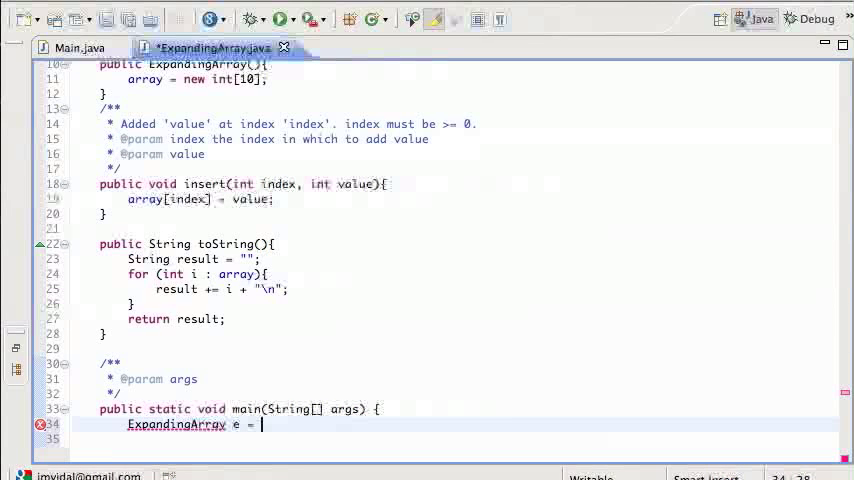
type("= new E")
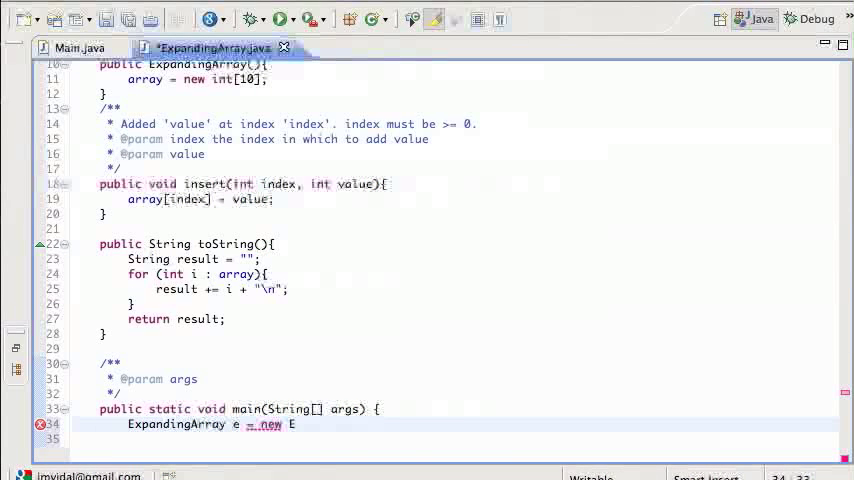
type("ExpandingArray();")
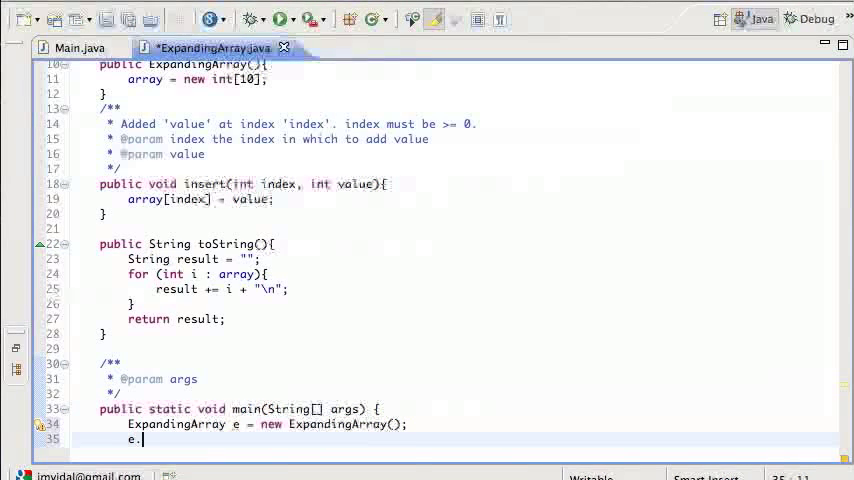
type(".")
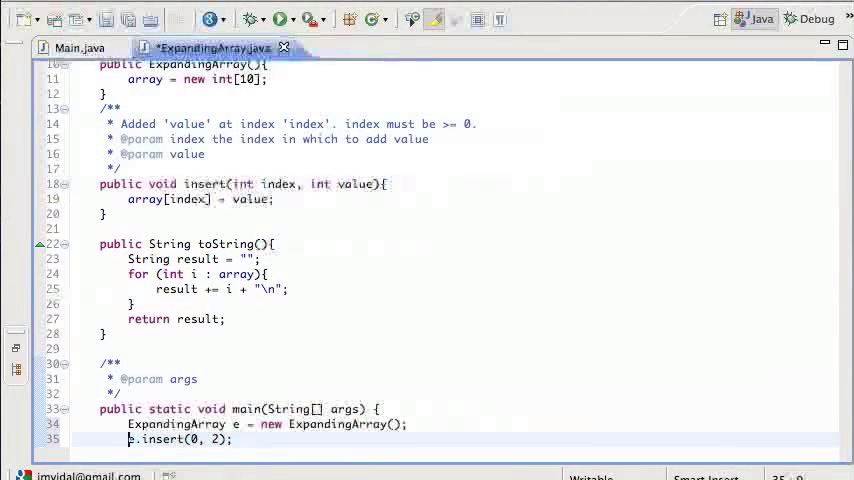
scroll("down", 3)
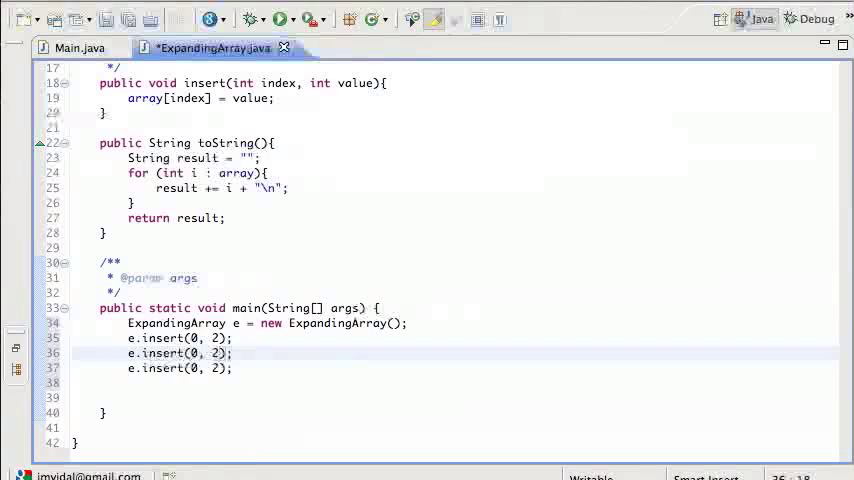
type("5")
left_click(181, 368)
type("8")
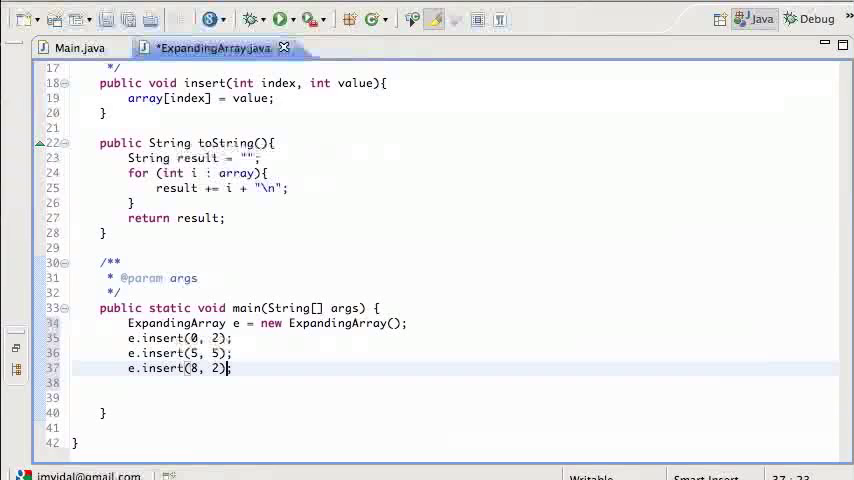
key("Backspace")
type("System.out.println(e);")
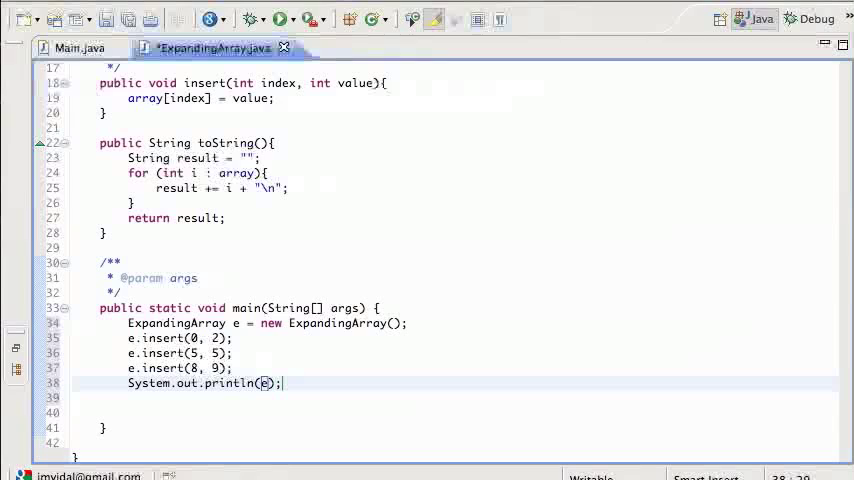
Save the file and change the third insert call to e.insert(9, 9)
key("ctrl+s")
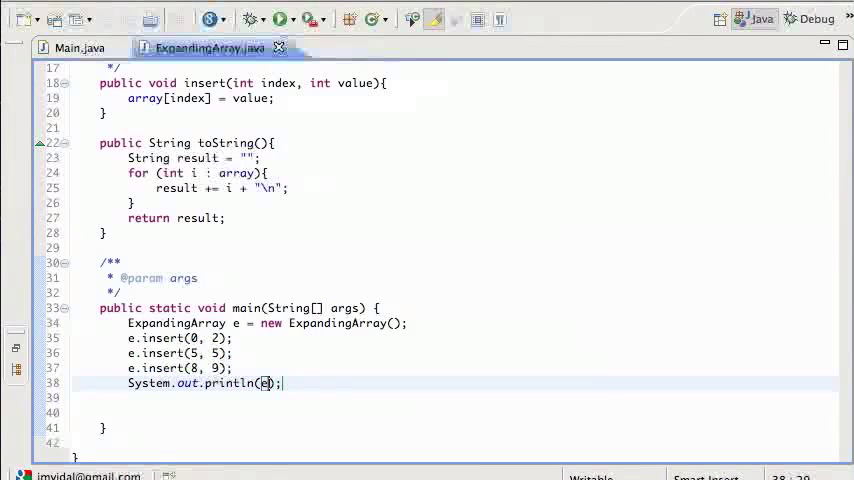
left_click(281, 18)
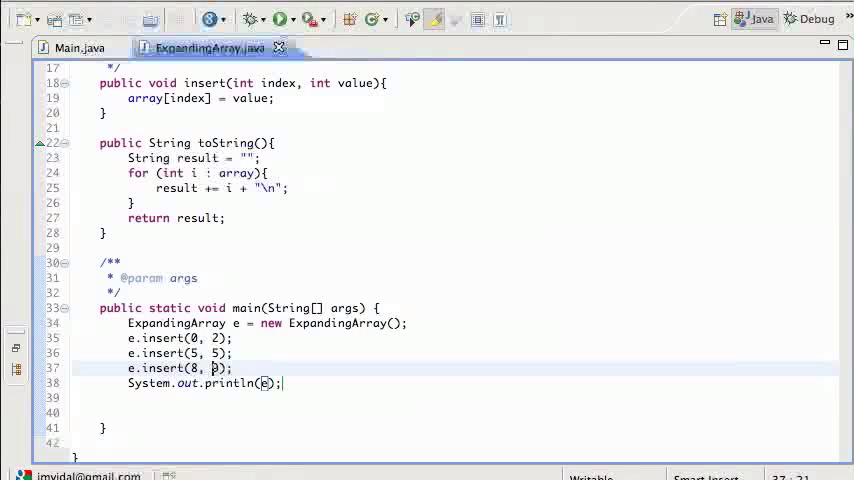
type("9")
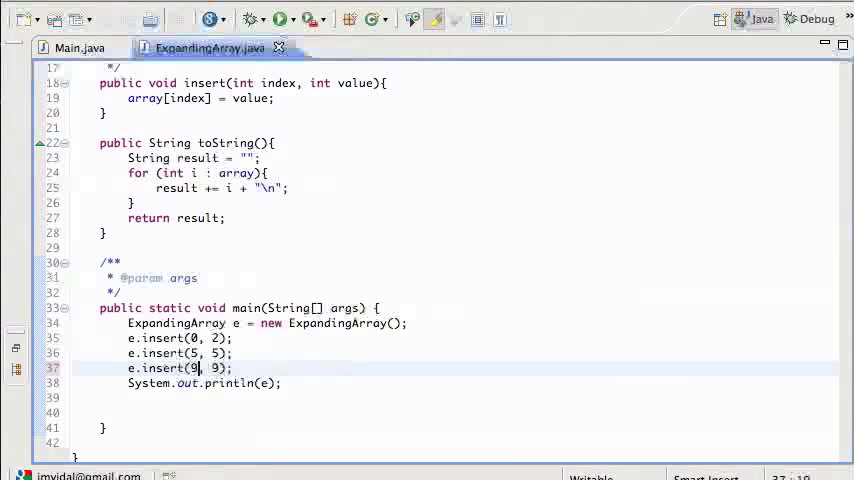
left_click(281, 18)
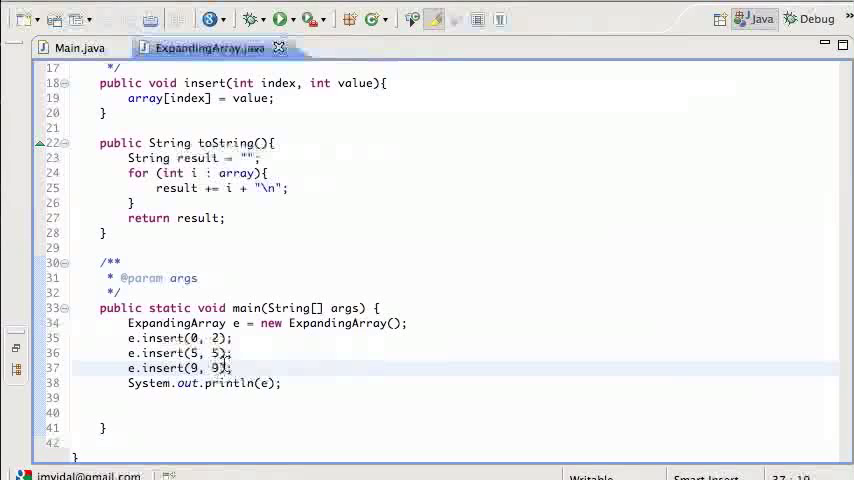
scroll("up", 3)
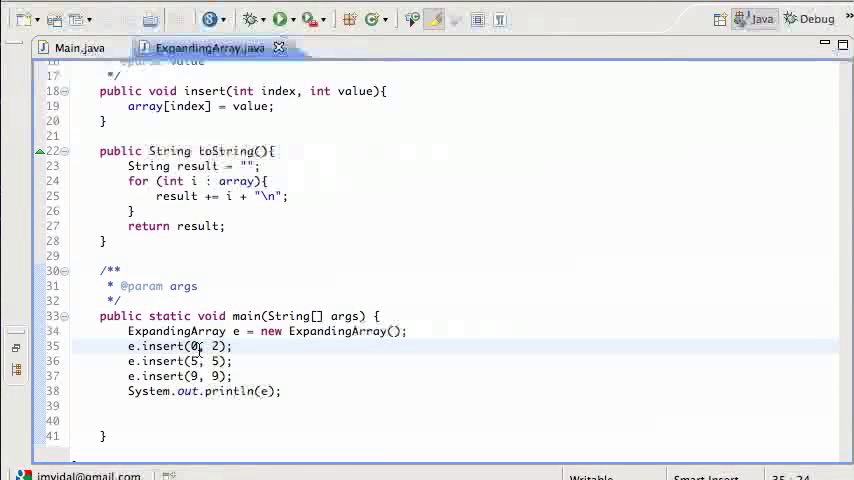
scroll("up", 3)
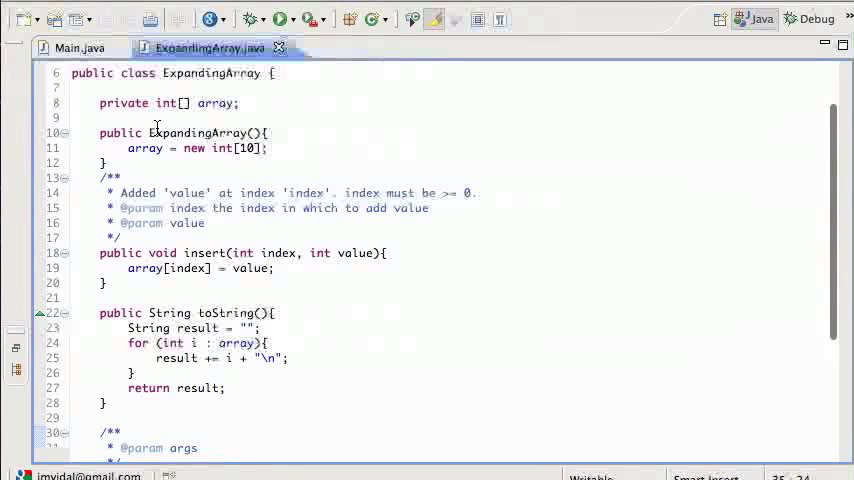
scroll("down", 3)
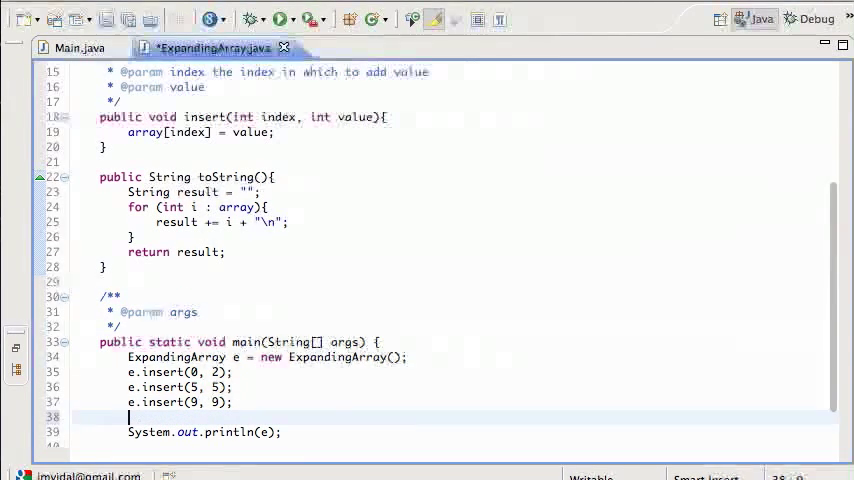
Add e.insert(40,40); before the println statement and save
type("e.insert(")
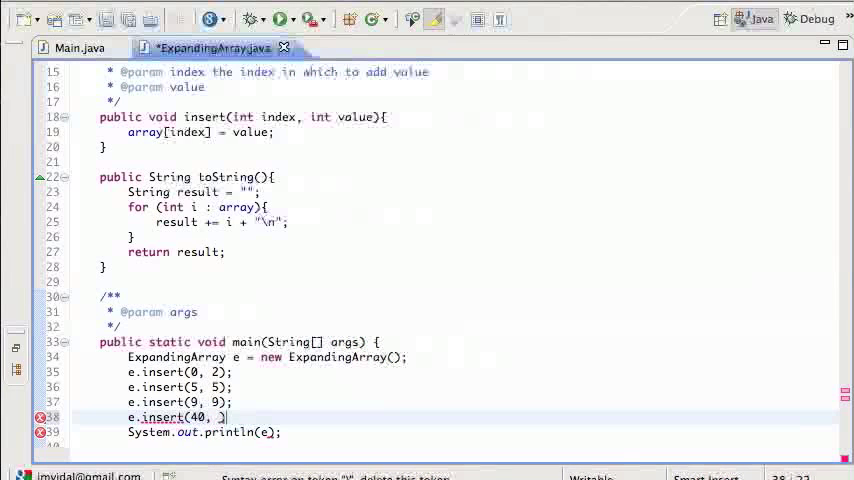
type("40")
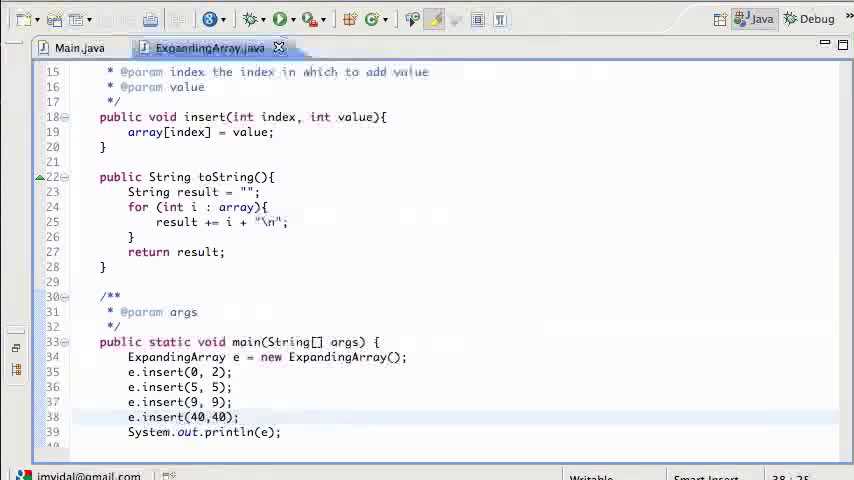
left_click(281, 18)
type("if (index > 0")
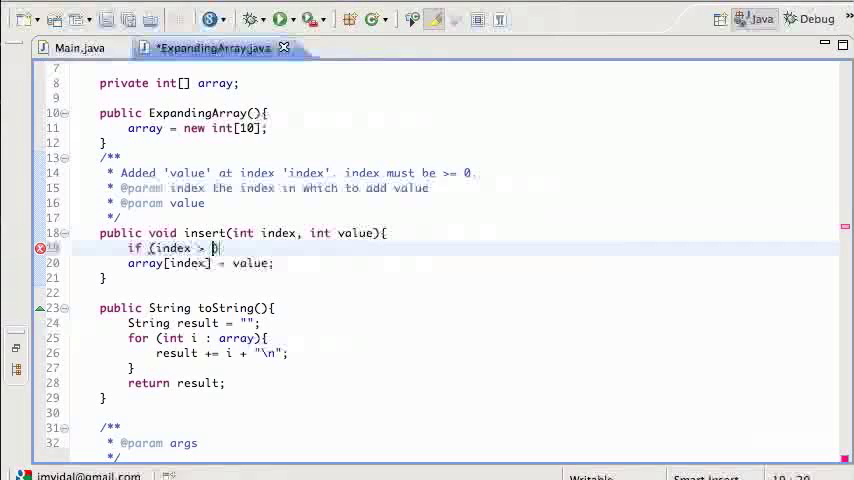
Add an if (index > value) block in insert assigning array = new int[index+1]
type("value)")
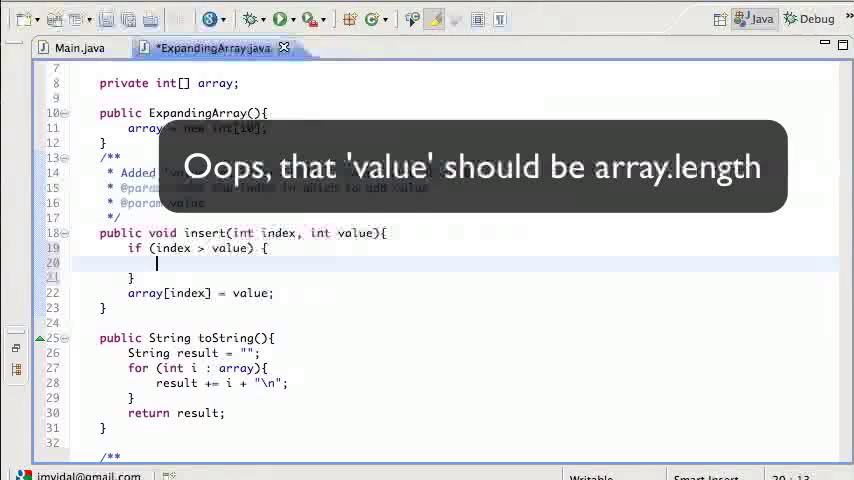
type("arra")
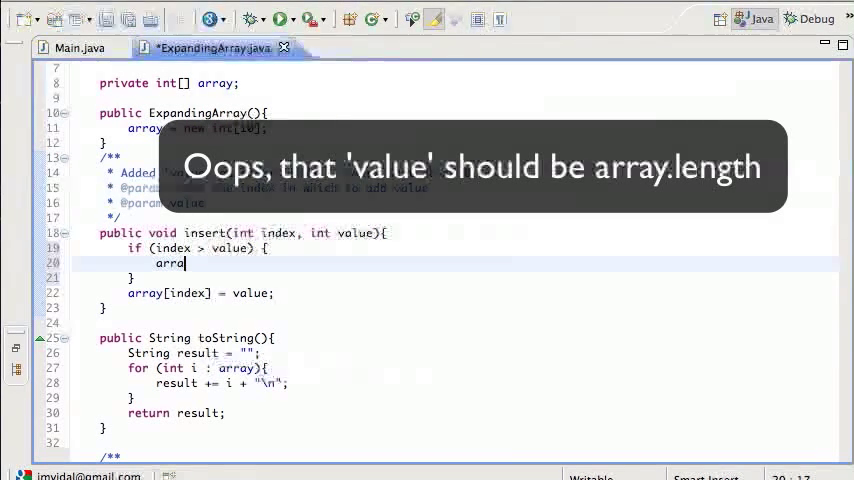
type("y = new")
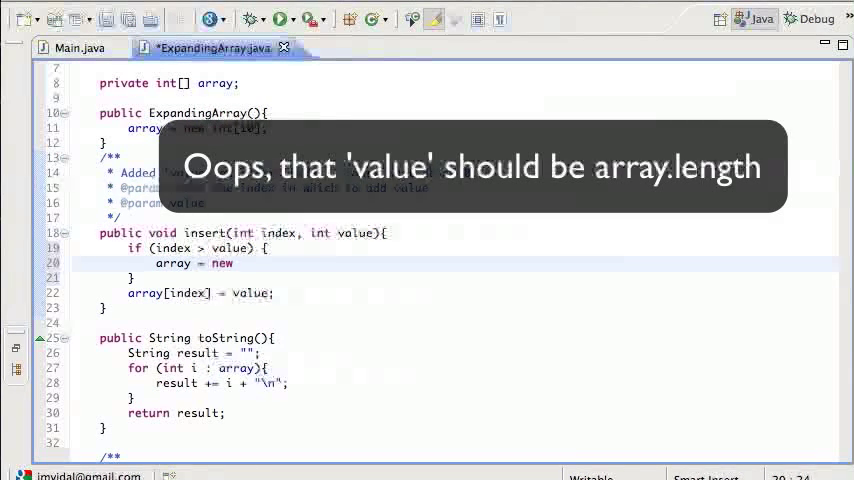
type("array")
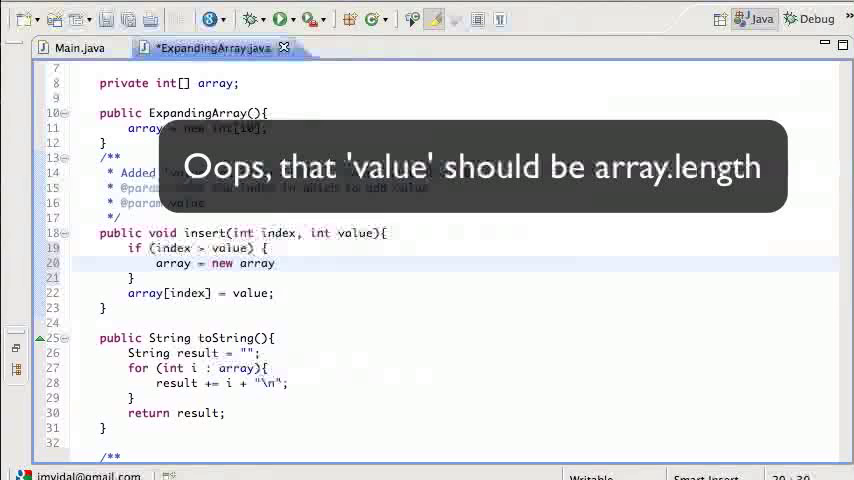
type("[ind]")
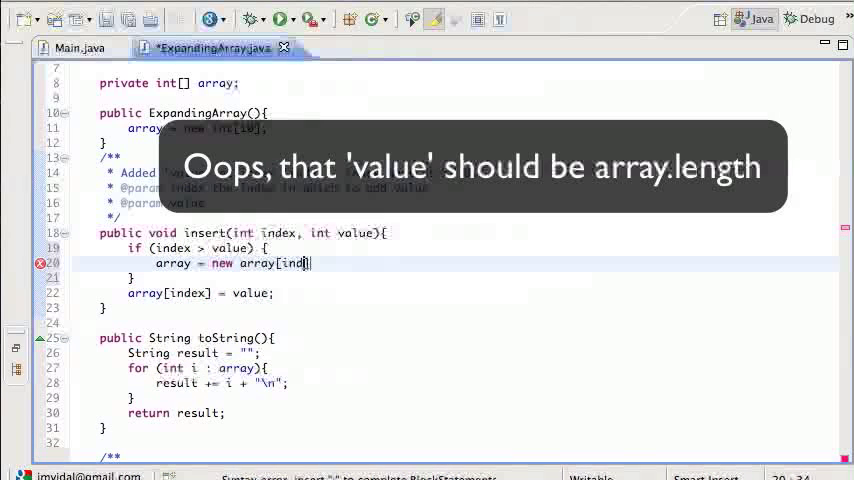
type("ex]")
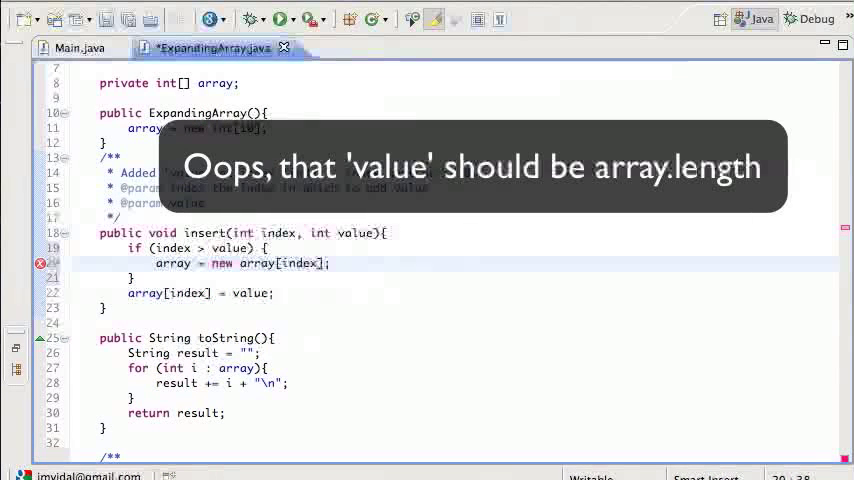
type("+1")
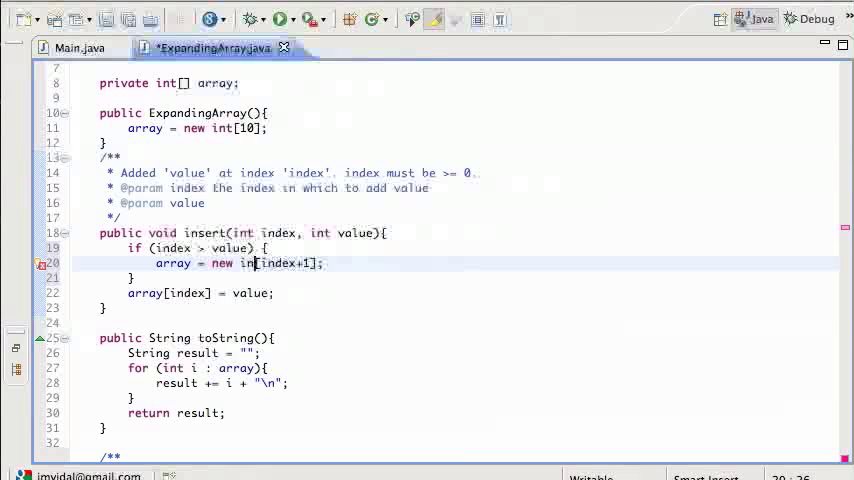
left_click(325, 263)
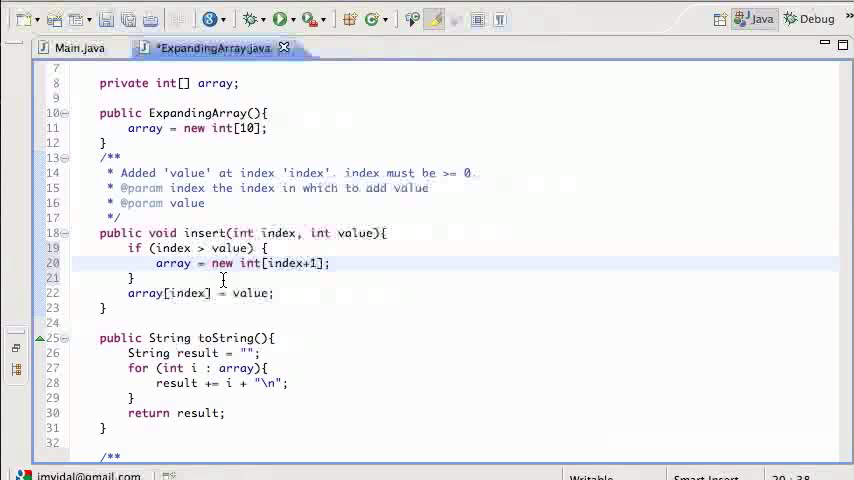
mouse_move(172, 262)
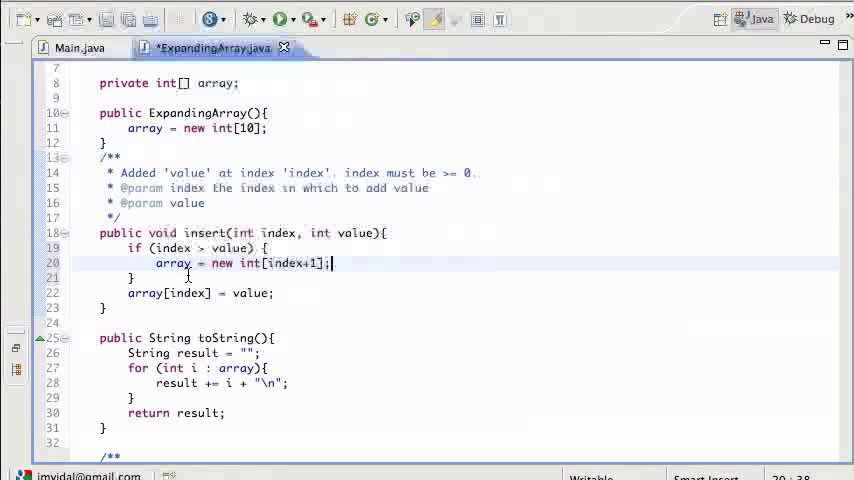
mouse_move(172, 263)
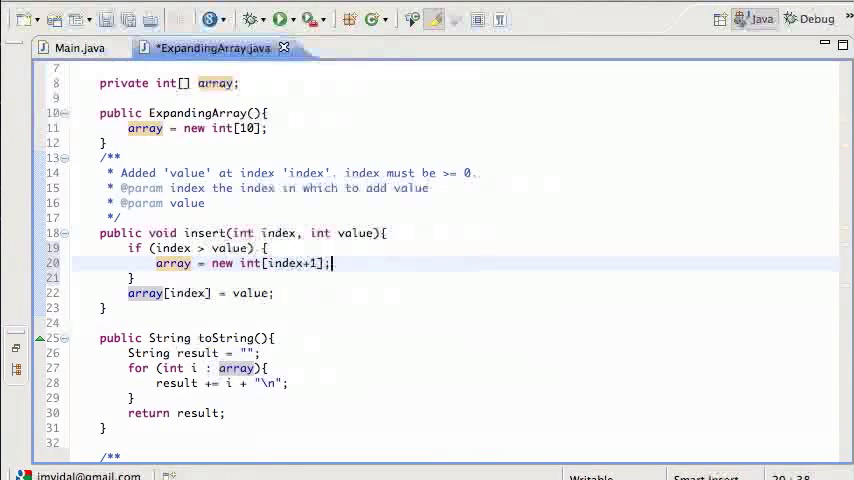
Declare int[] newArray = new int[index+1] in the if block, with a //copy old array comment
type("a")
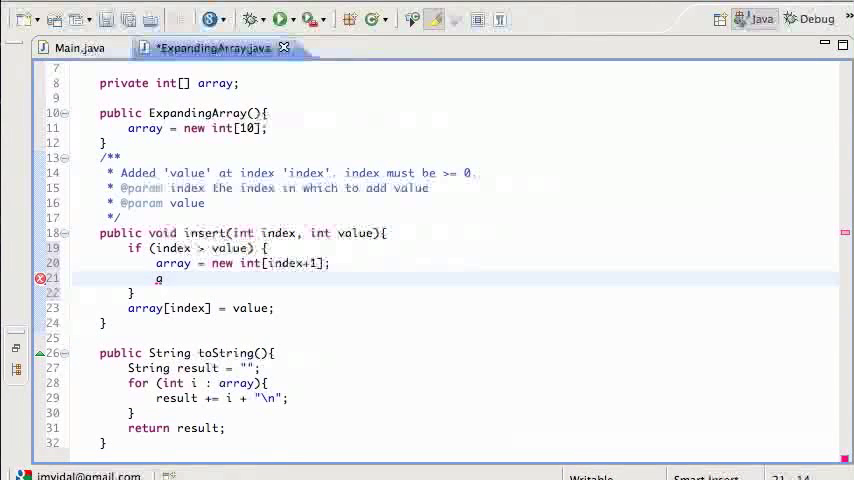
key("BackSpace")
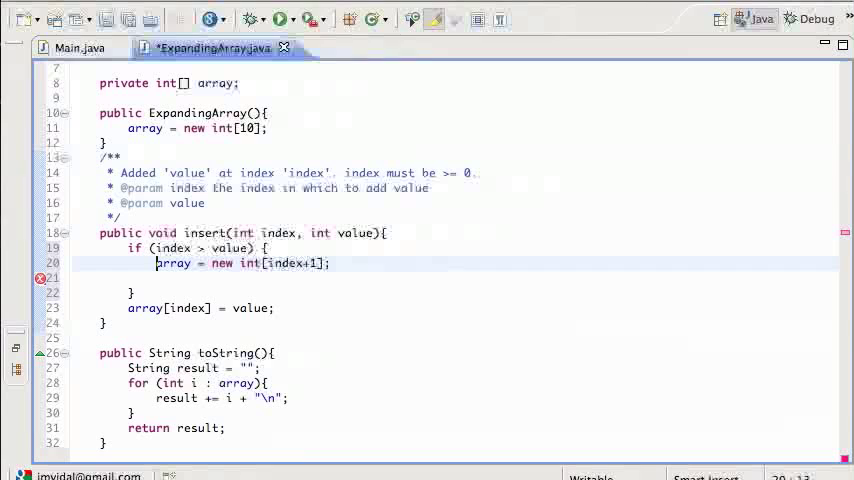
type("int[]")
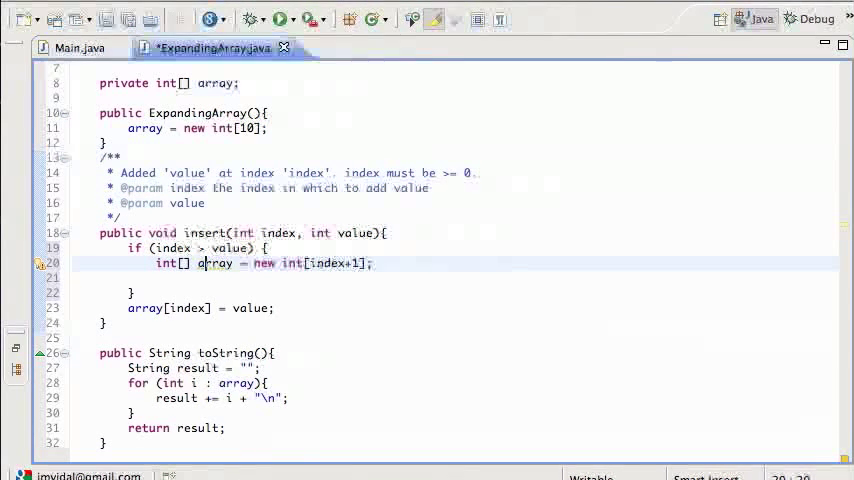
type("newArray")
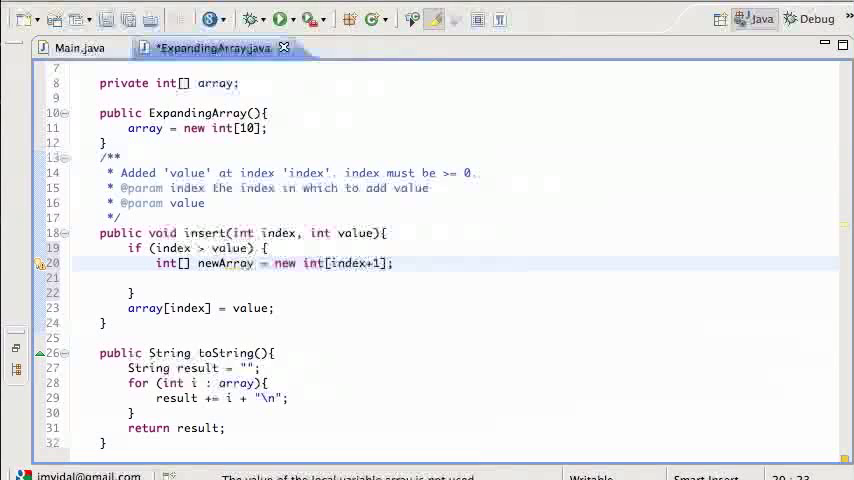
type("//c")
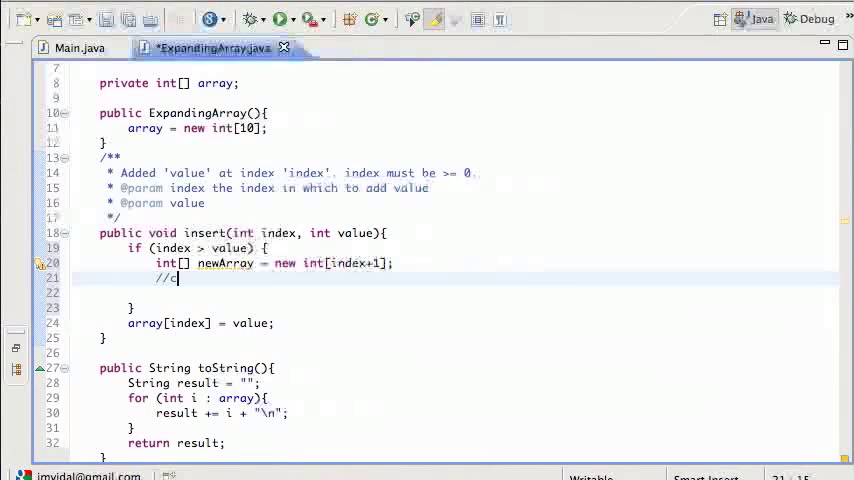
type("opy old array into newArray")
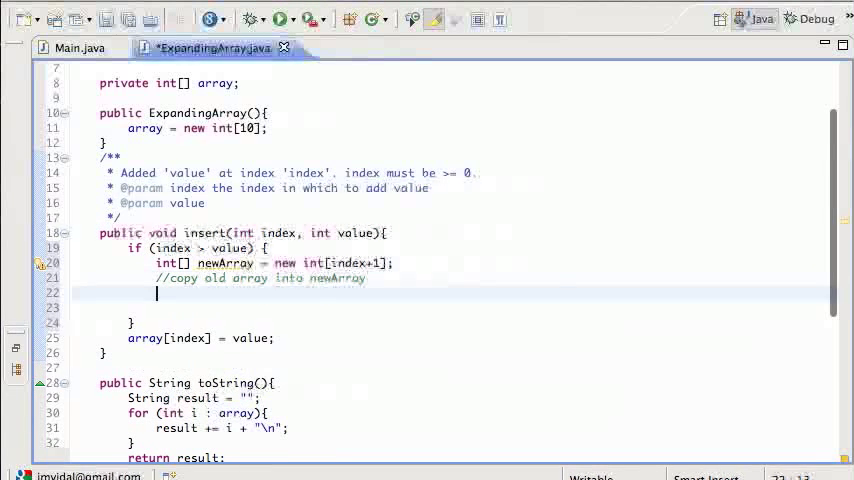
Write a for loop copying each array[i] into newArray[i] while i < array.length
type("for ()")
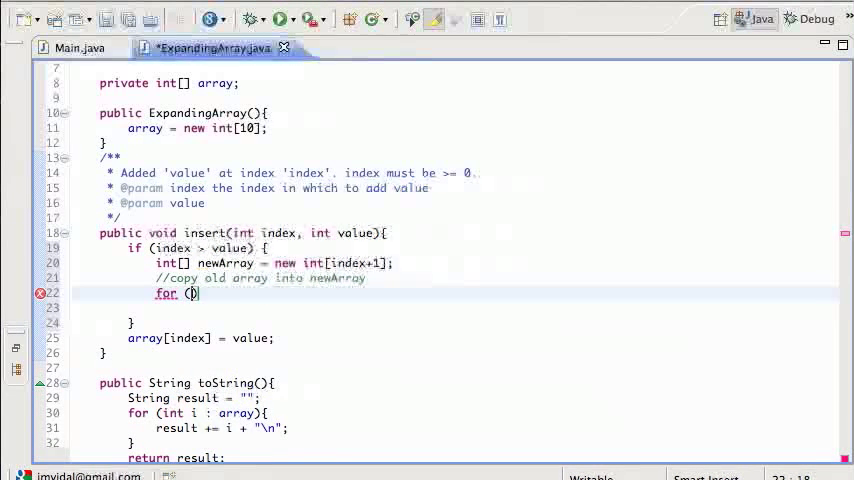
type("int i =0;i <")
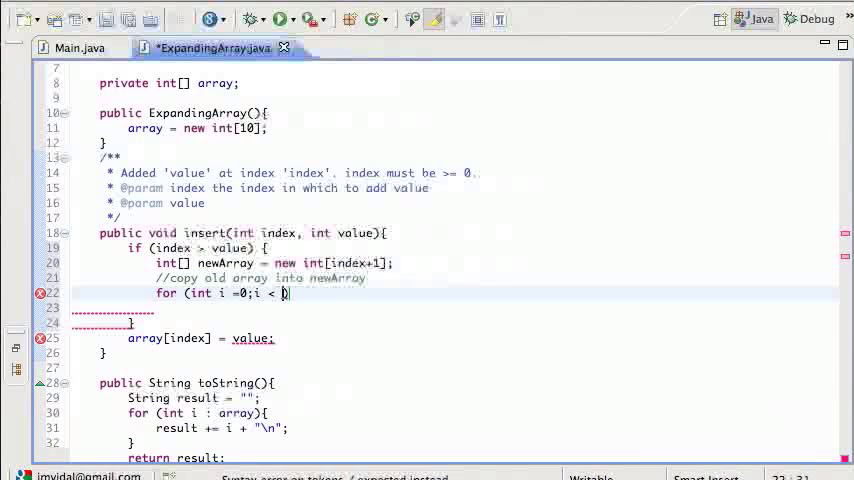
type("array.length; i++")
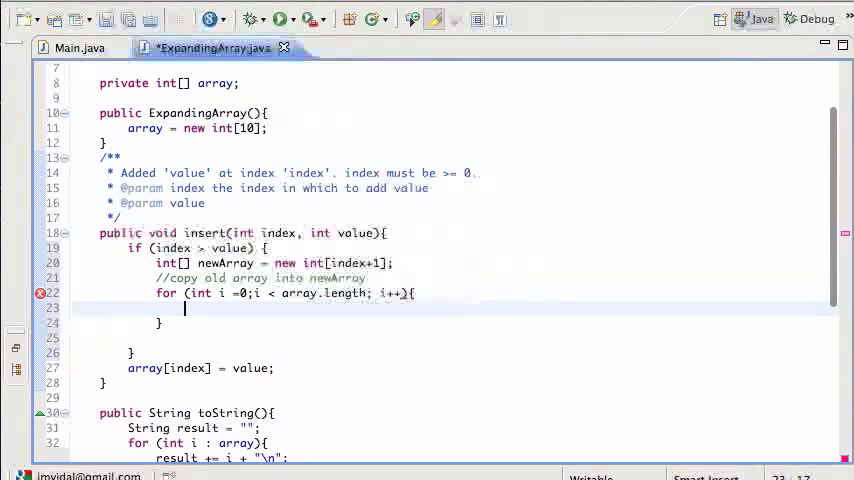
type("newArray[i] = array[i")
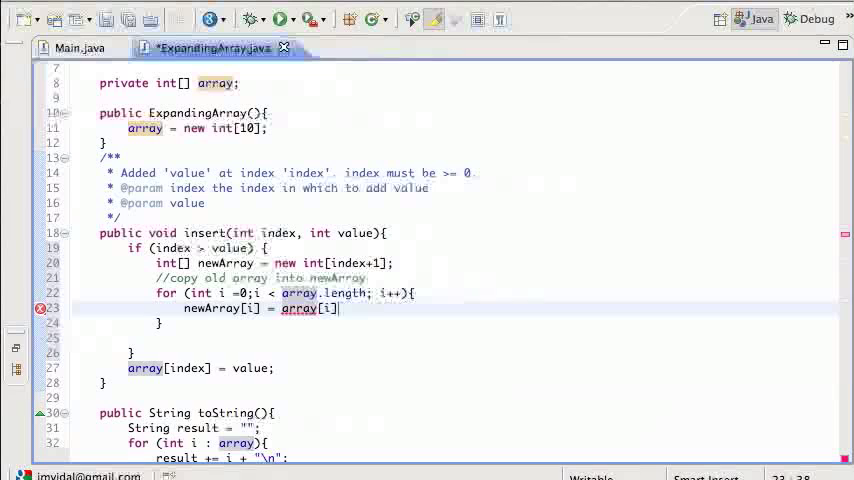
type(";")
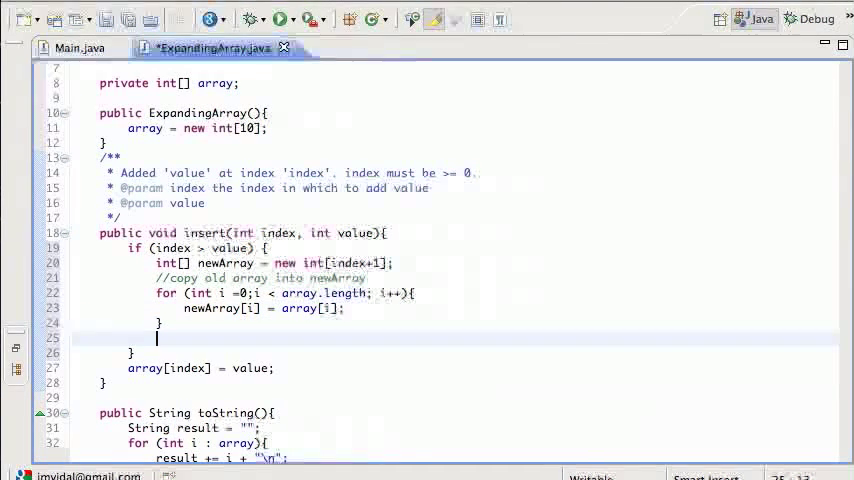
type("array =")
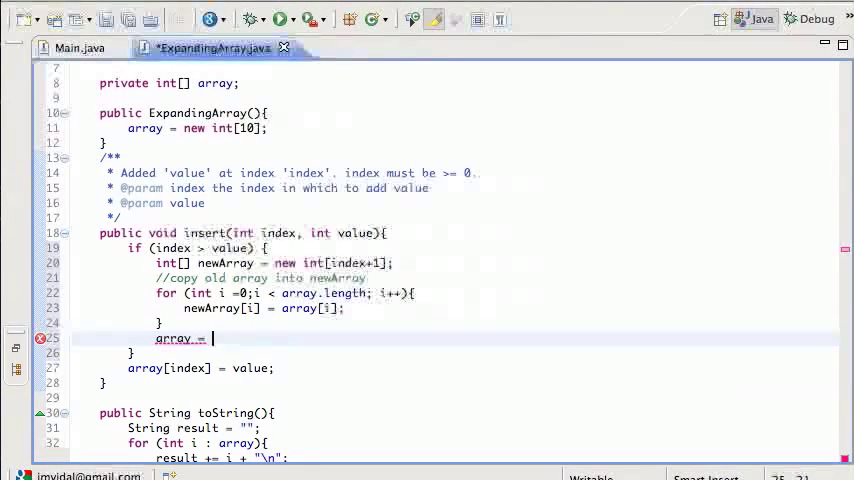
Assign array = newArray with an 'array will be garbage collected' comment, and save
type("newArray;")
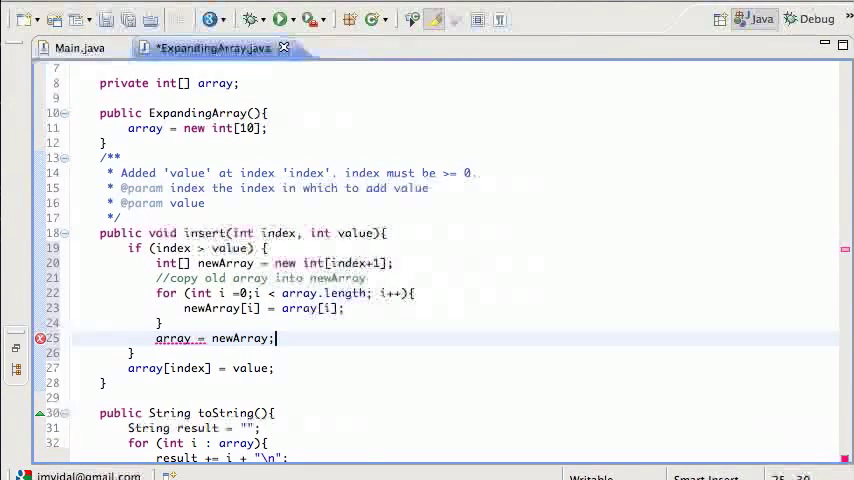
type("//a")
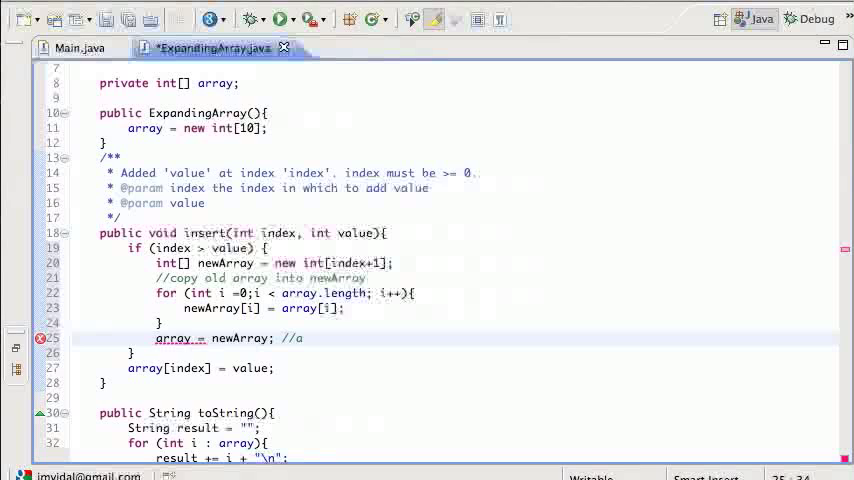
type("rray will be garba")
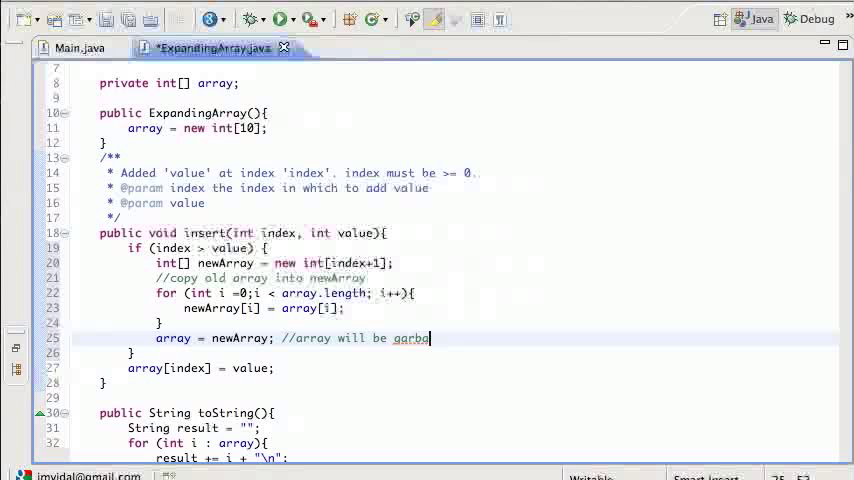
type("ge colle")
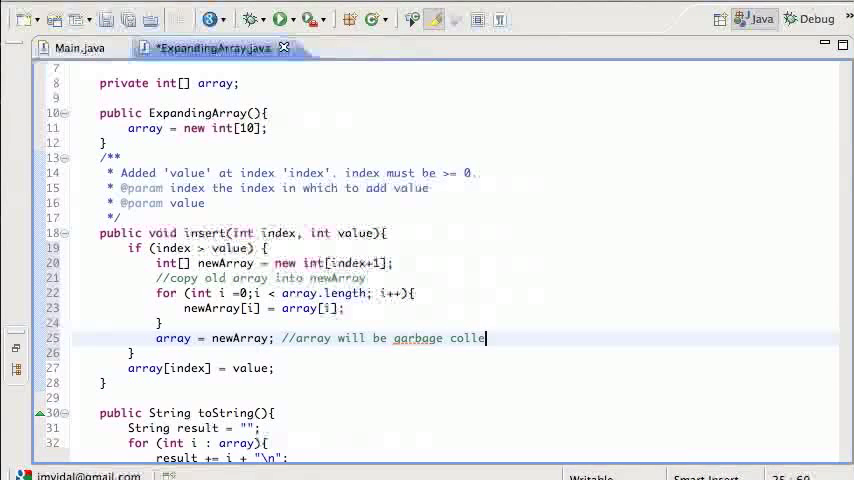
type("cted")
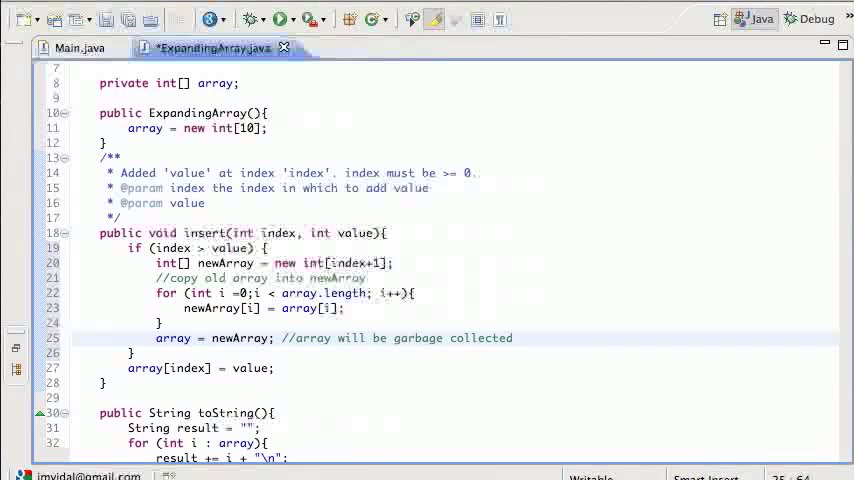
key("ctrl+s")
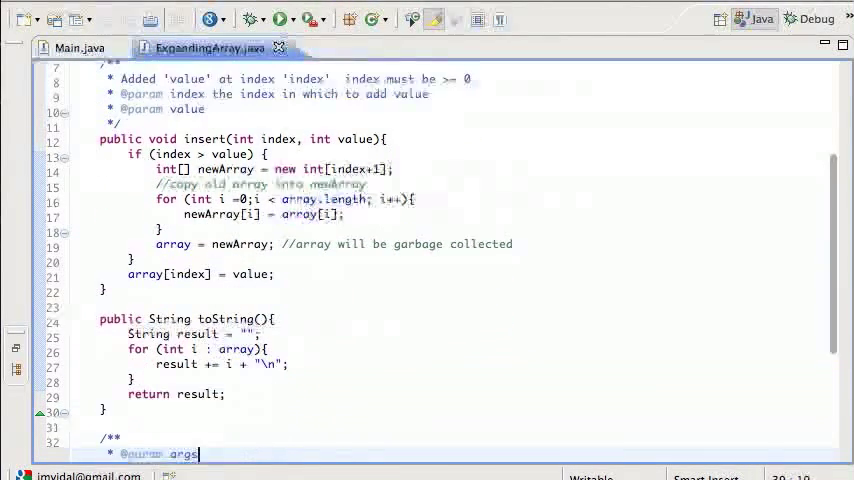
Run the class, hit ArrayIndexOutOfBoundsException: 40, and change the condition to index > array.length
scroll("down", 3)
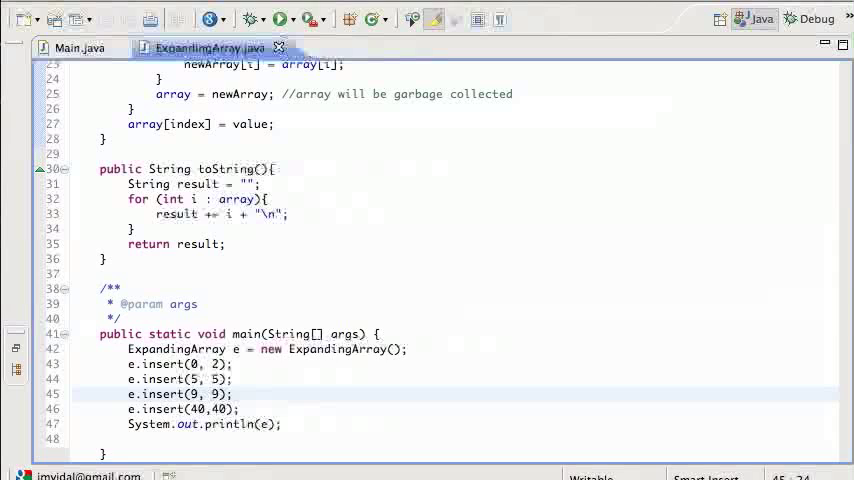
left_click(281, 18)
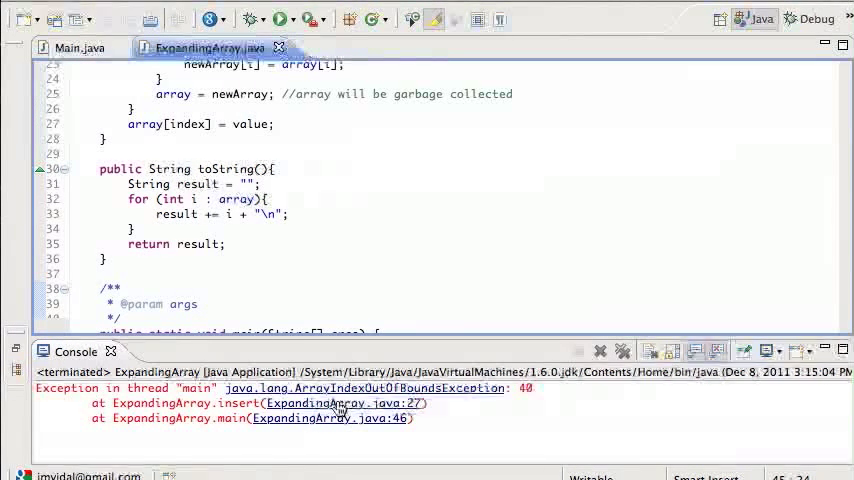
mouse_move(318, 418)
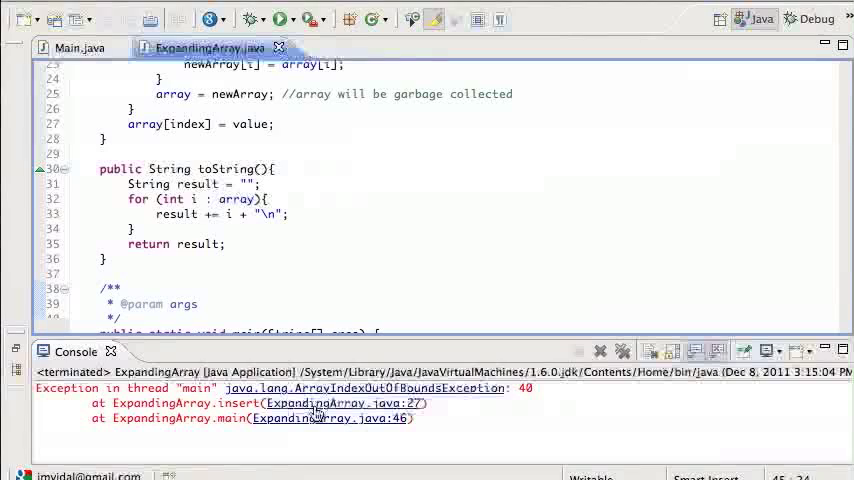
scroll("up", 3)
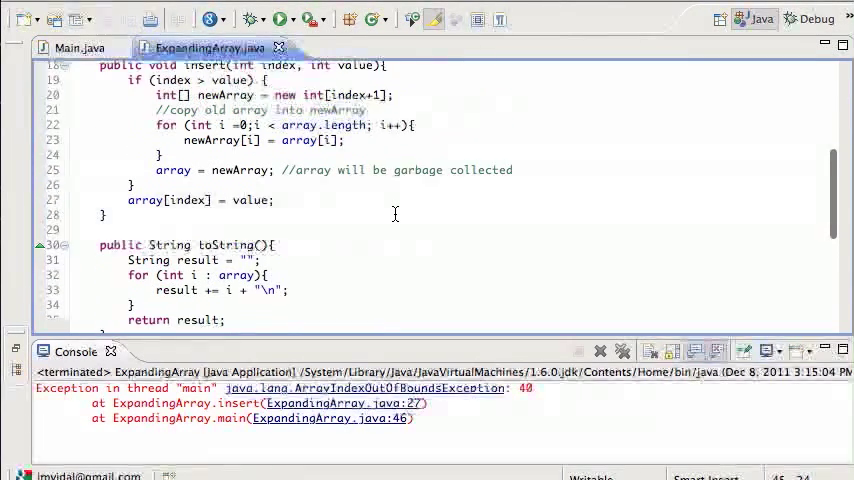
scroll("up", 3)
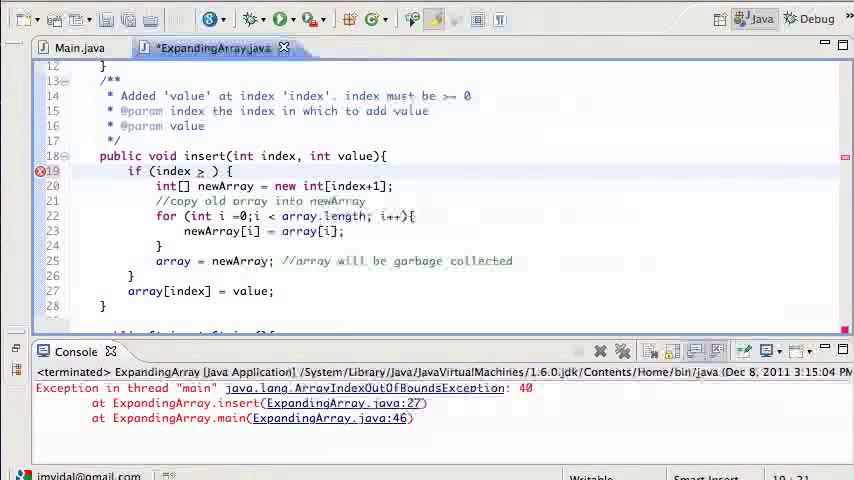
type("array.length")
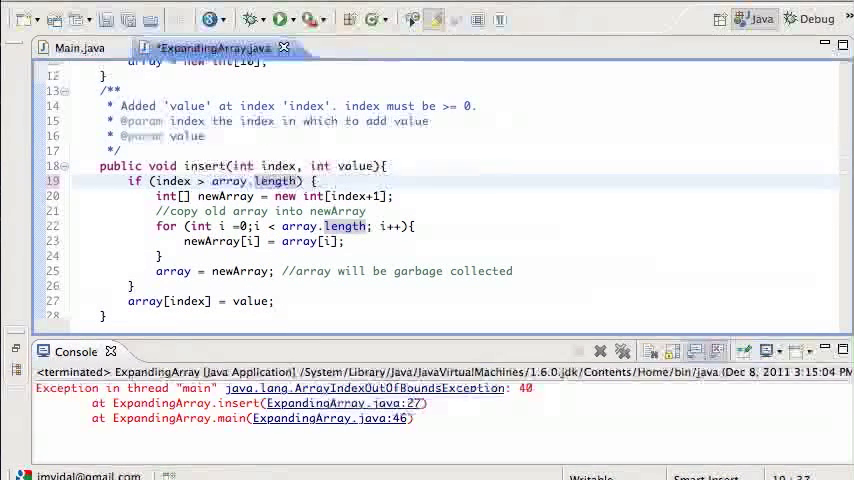
type("//index is out of bounds")
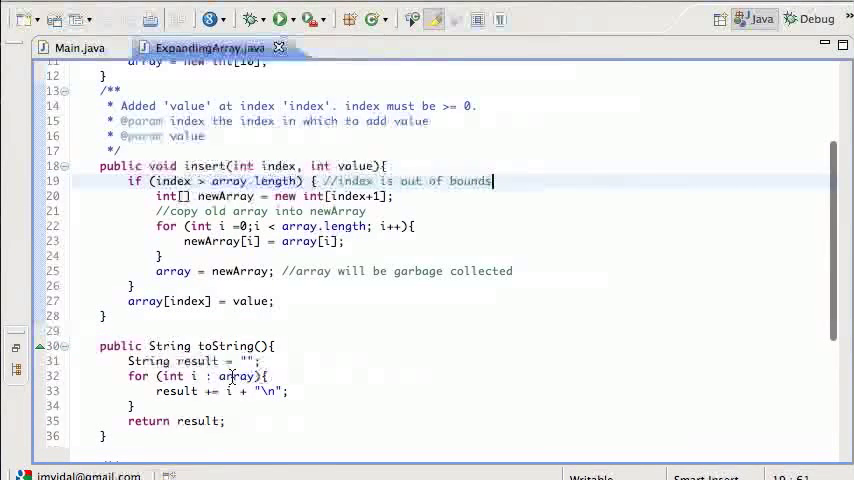
Make toString append i + " " + array[i] + "\n" per element, then rerun
left_click(234, 375)
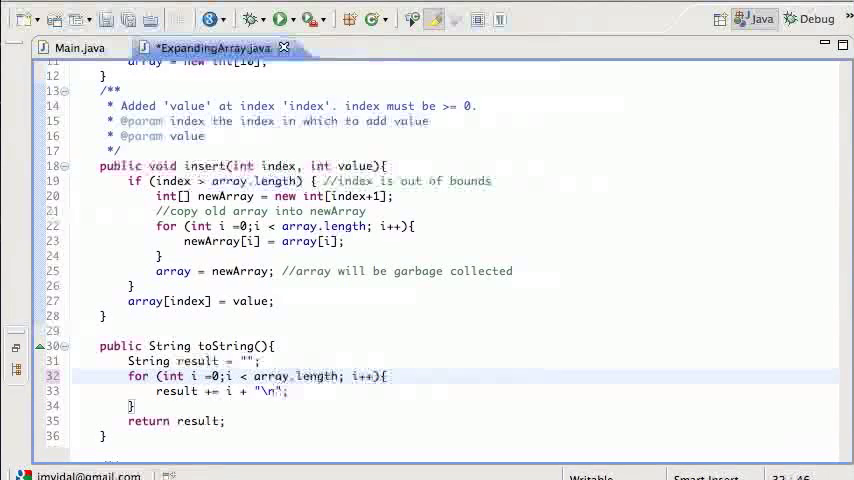
left_click(225, 391)
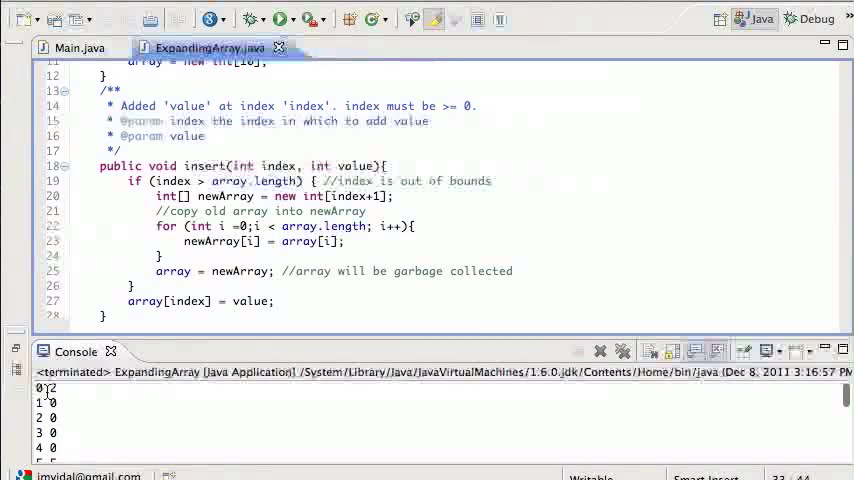
scroll("down", 3)
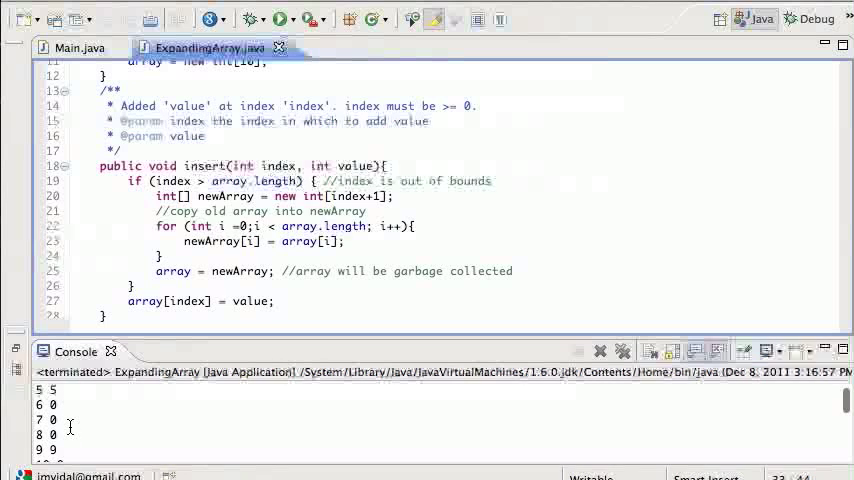
scroll("down", 3)
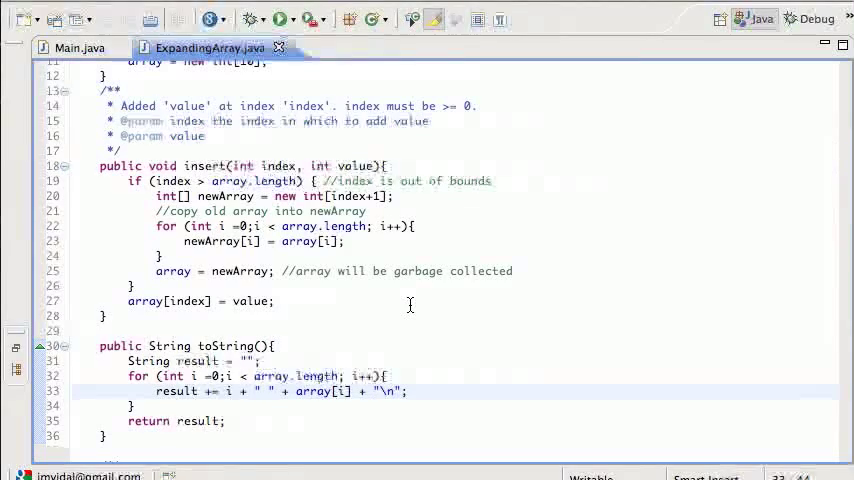
scroll("up", 3)
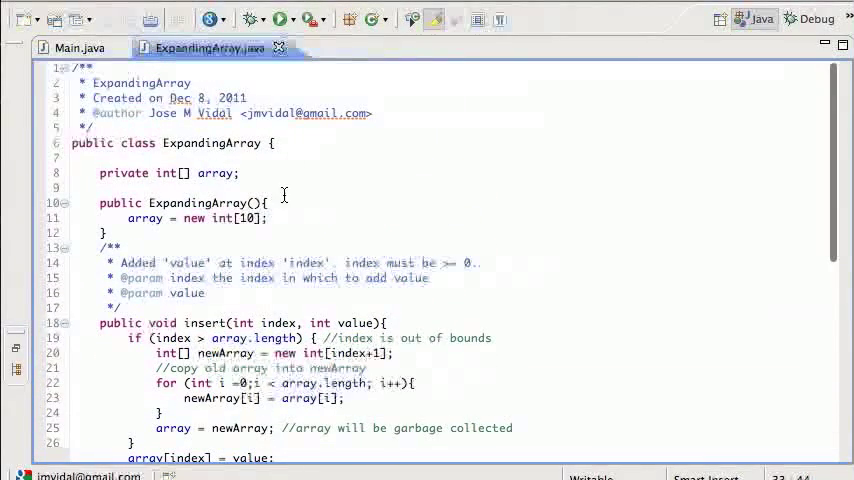
scroll("down", 3)
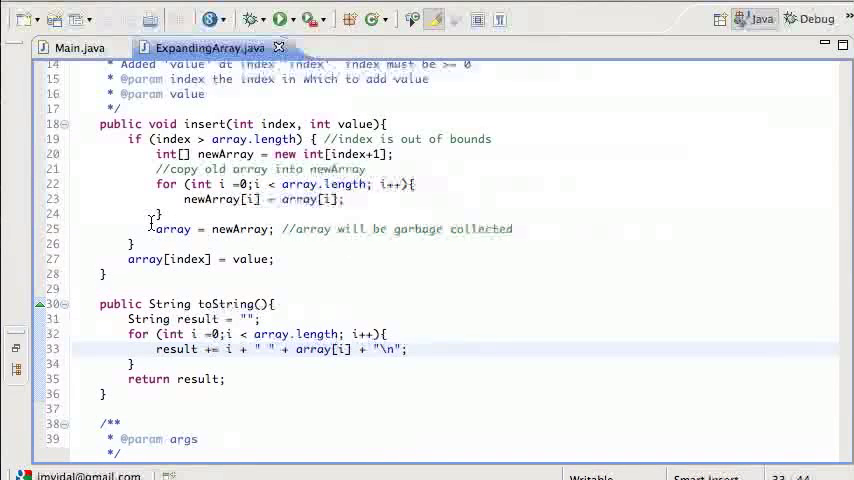
left_click(255, 229)
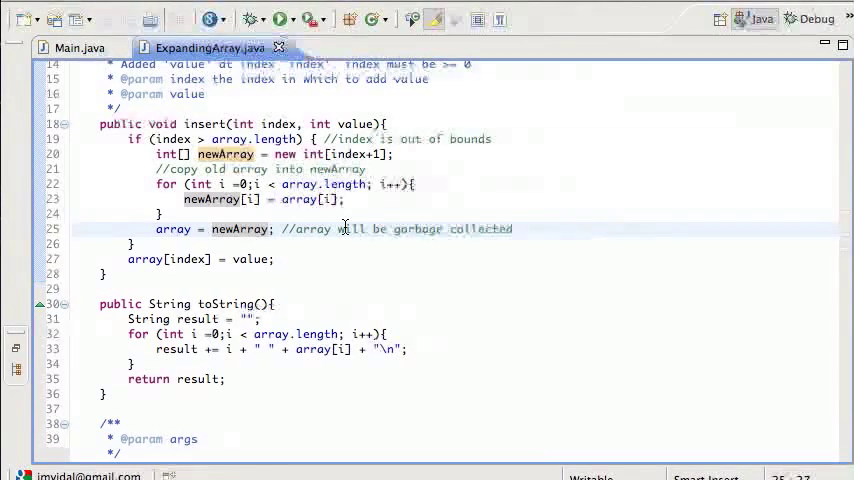
scroll("up", 3)
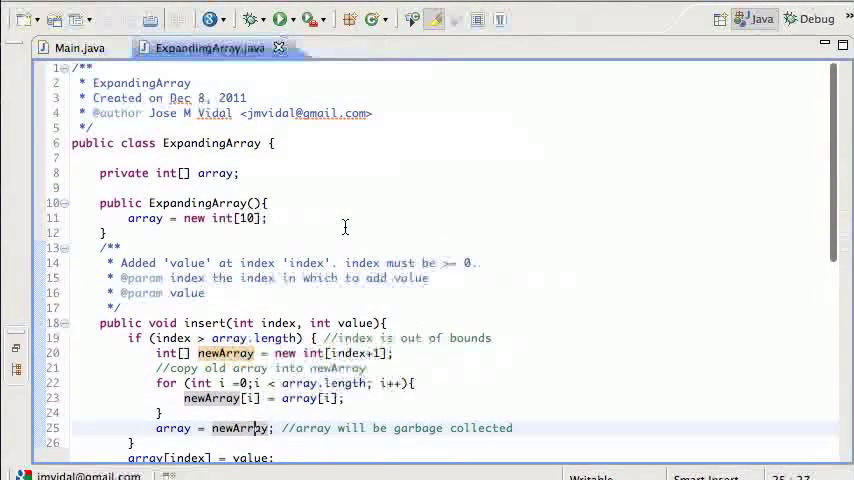
scroll("down", 3)
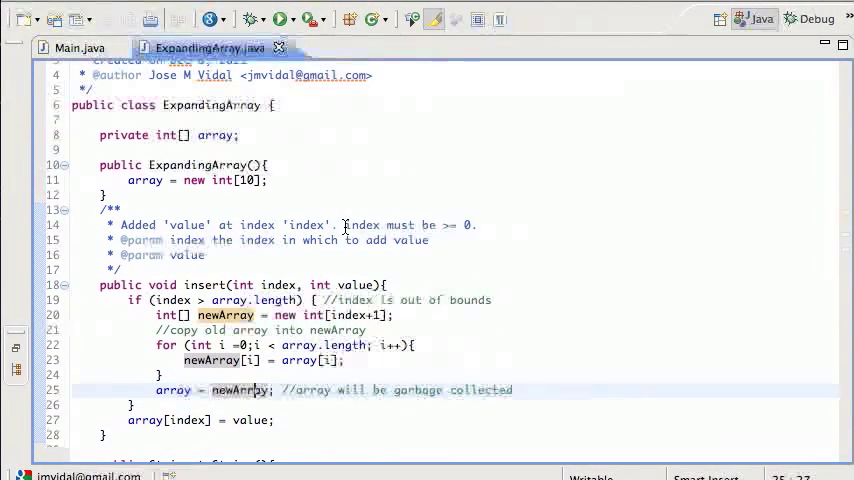
scroll("down", 3)
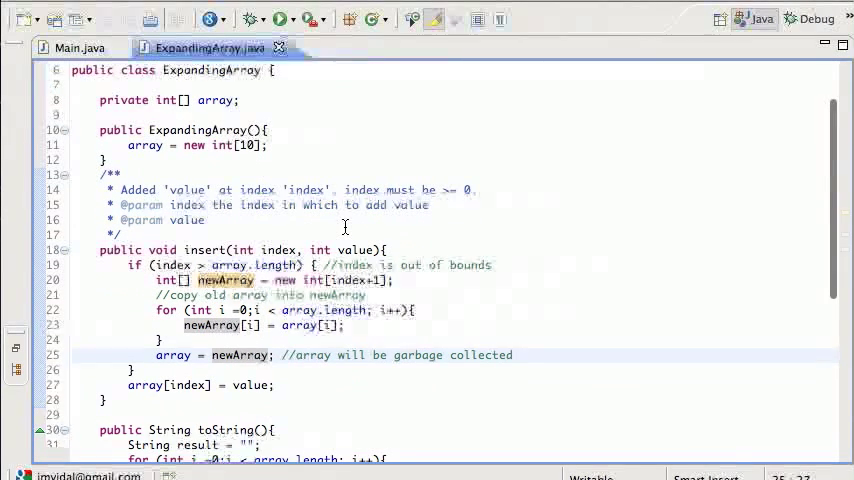
scroll("down", 3)
type("public")
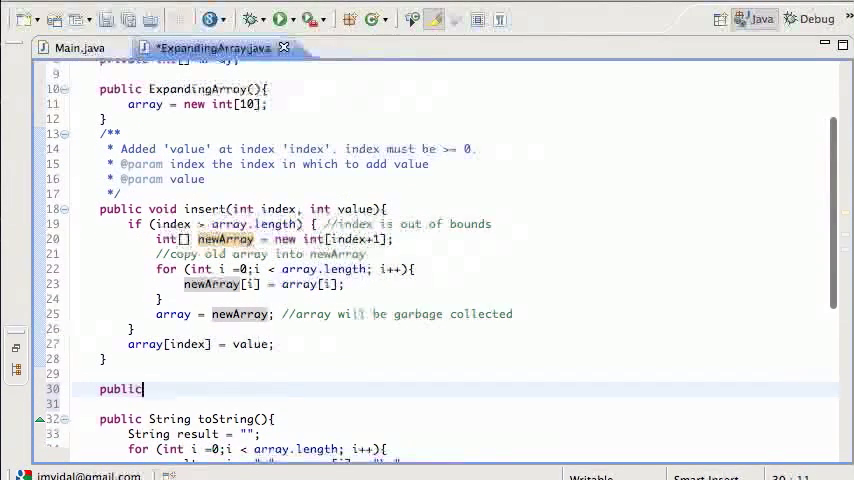
Add a public int get(int index) method below insert that returns array[index]
type("int")
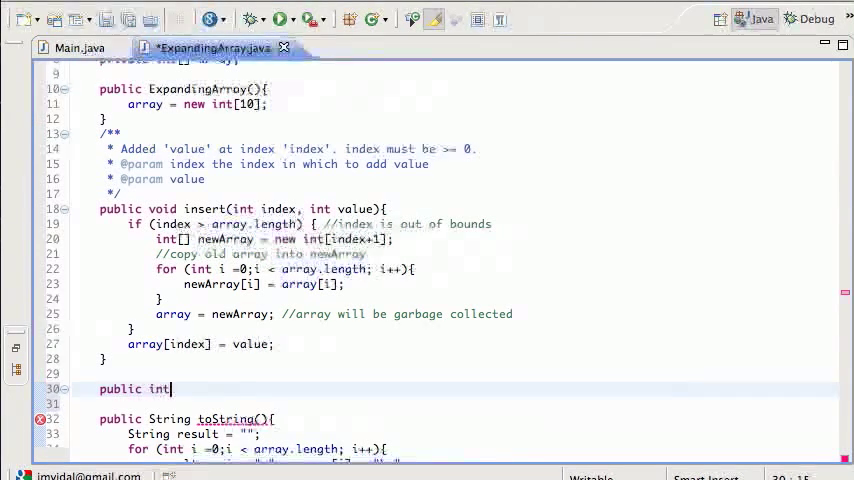
type("get(int")
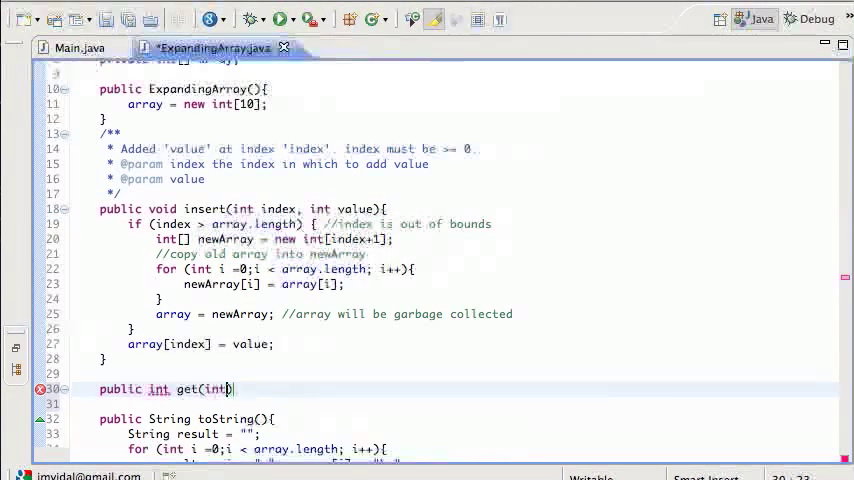
type("index")
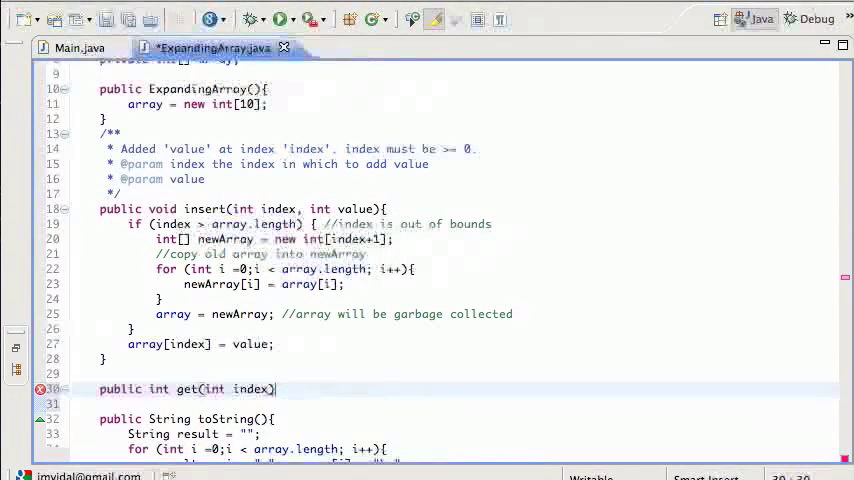
type("{")
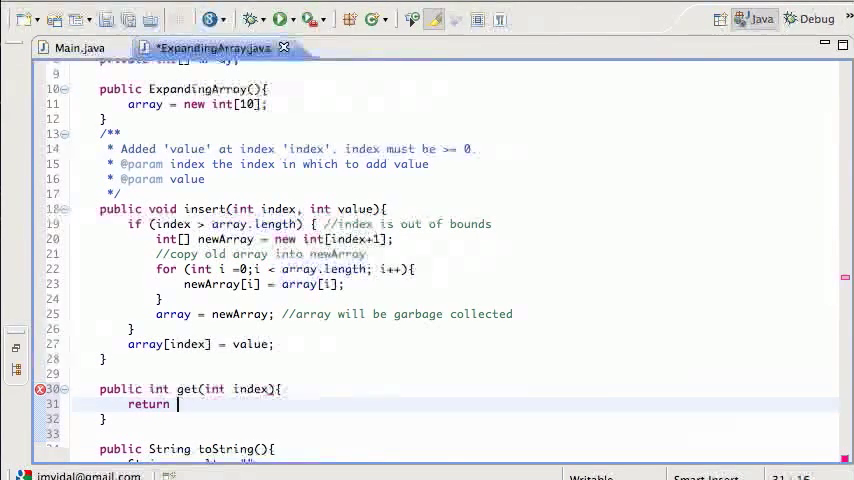
type("array[i]")
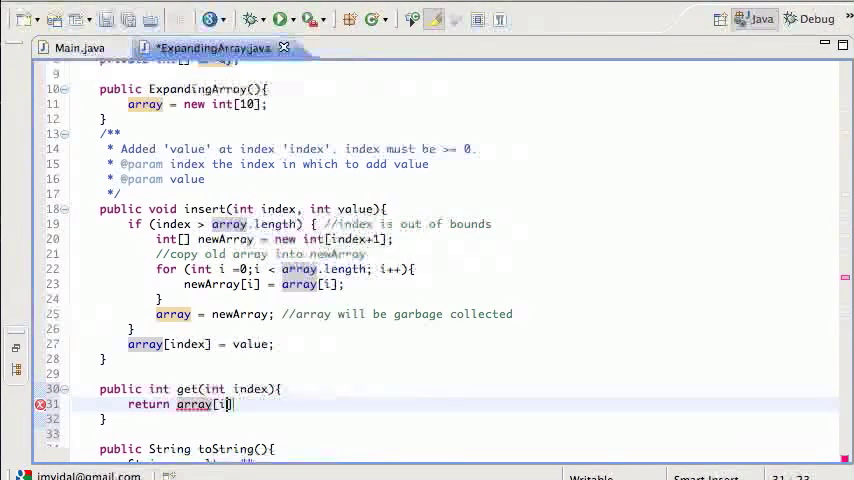
type("ndex")
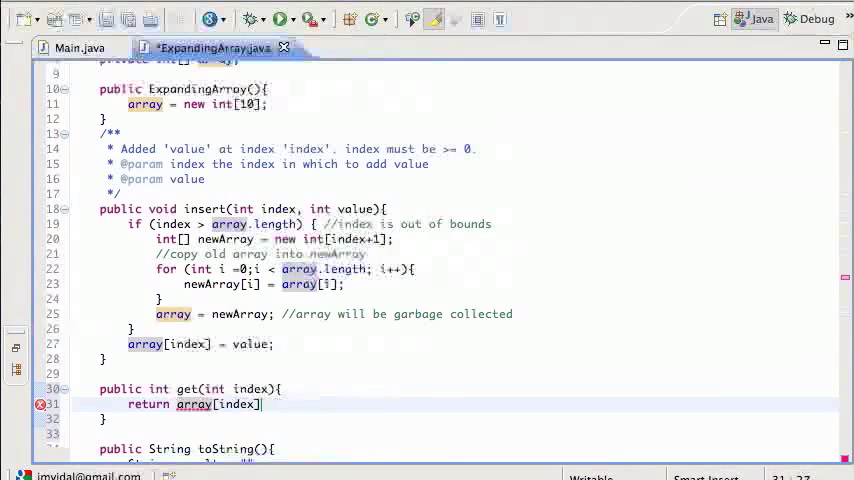
scroll("down", 3)
type("public")
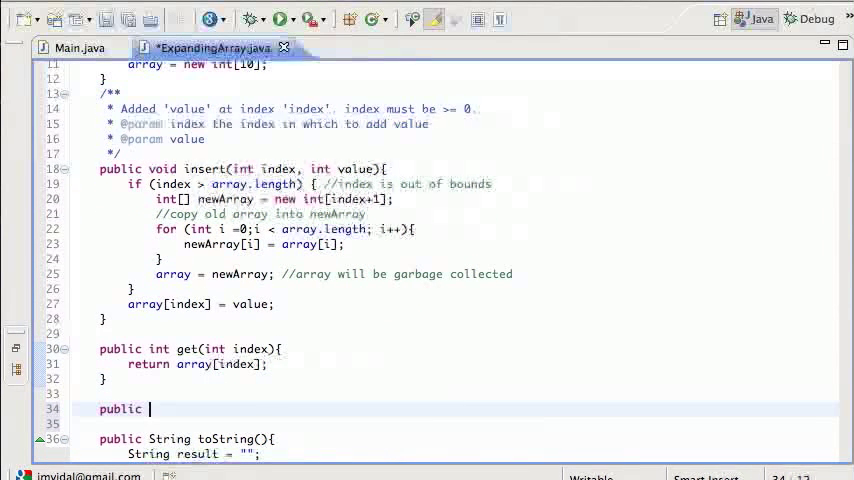
Add a public int[] getArray() method returning array, and start a comment above it
type("int[] get")
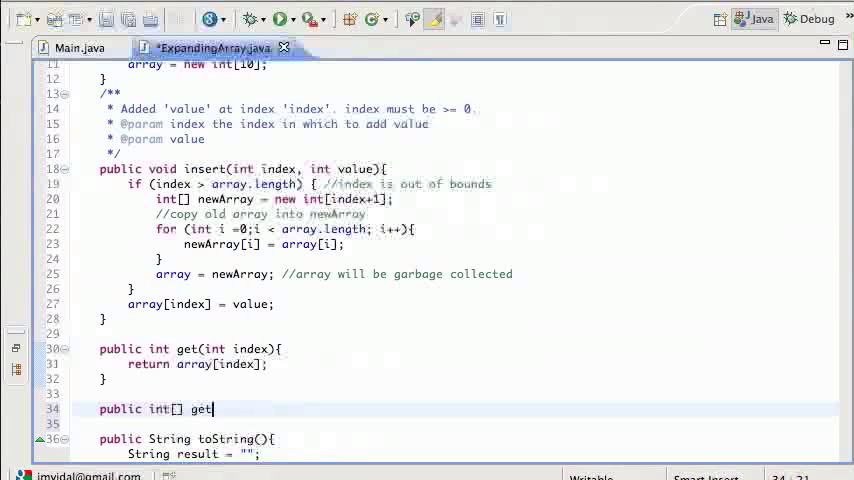
type("Array")
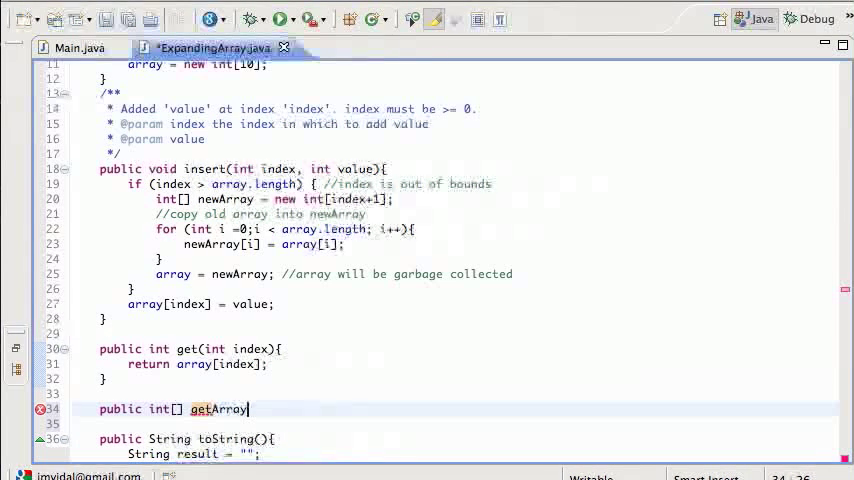
type("(){")
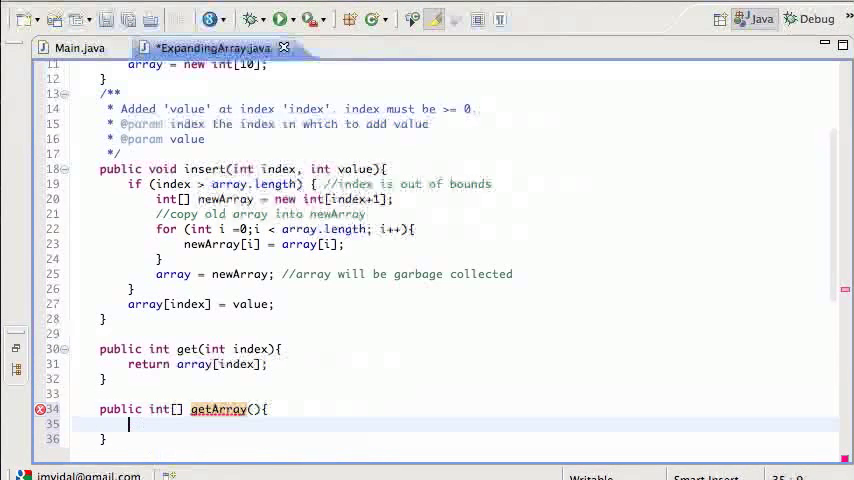
type("return array;")
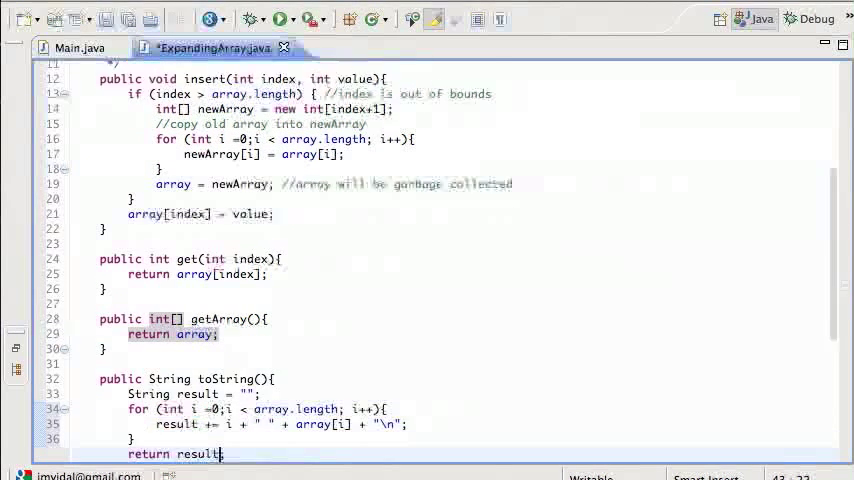
scroll("down", 3)
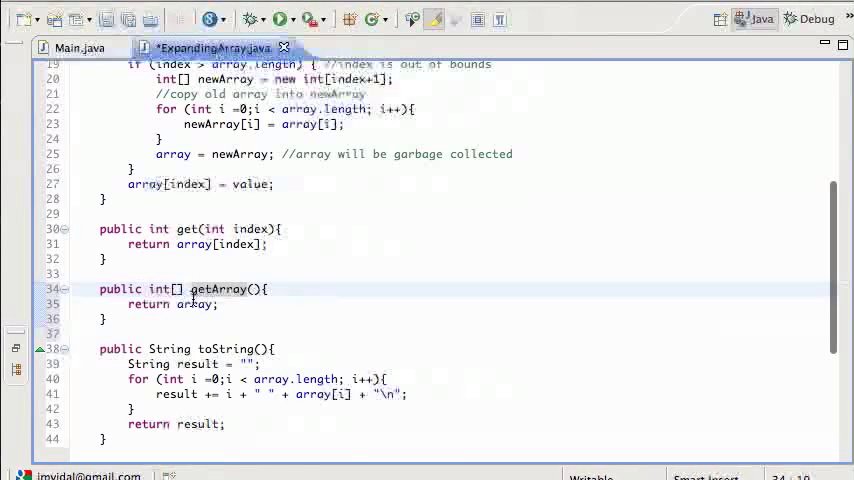
type("/**")
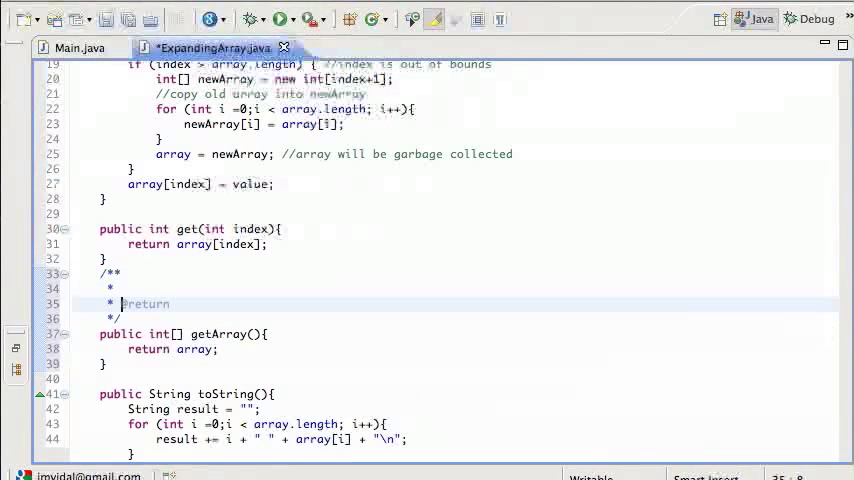
type("the whole array")
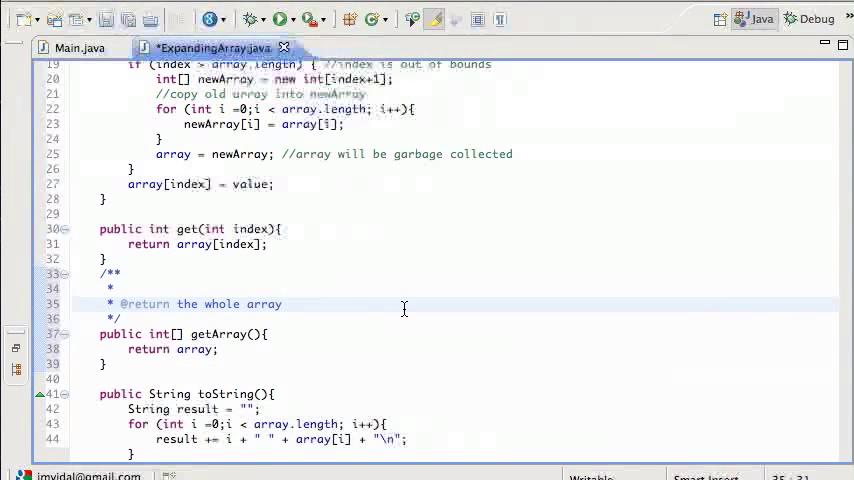
left_click(253, 334)
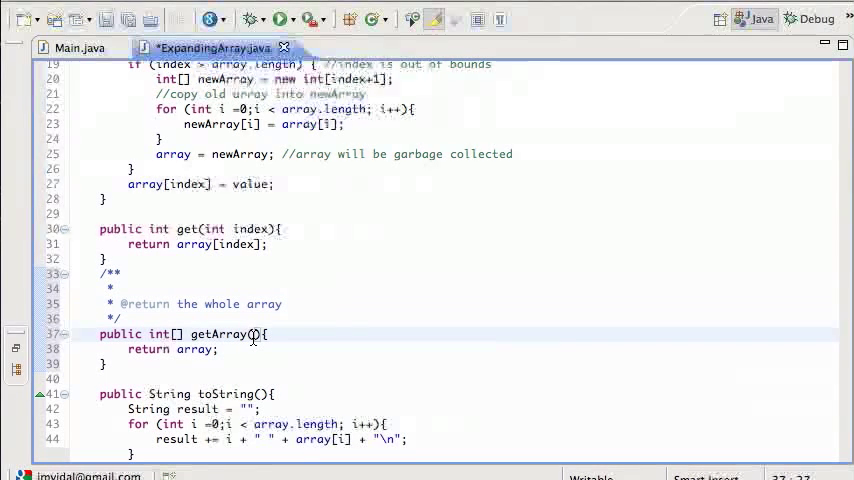
type("int[]")
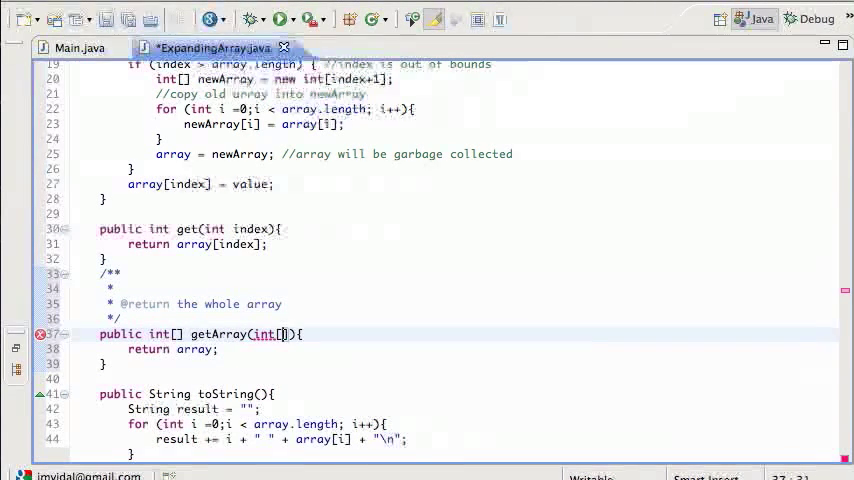
type("a")
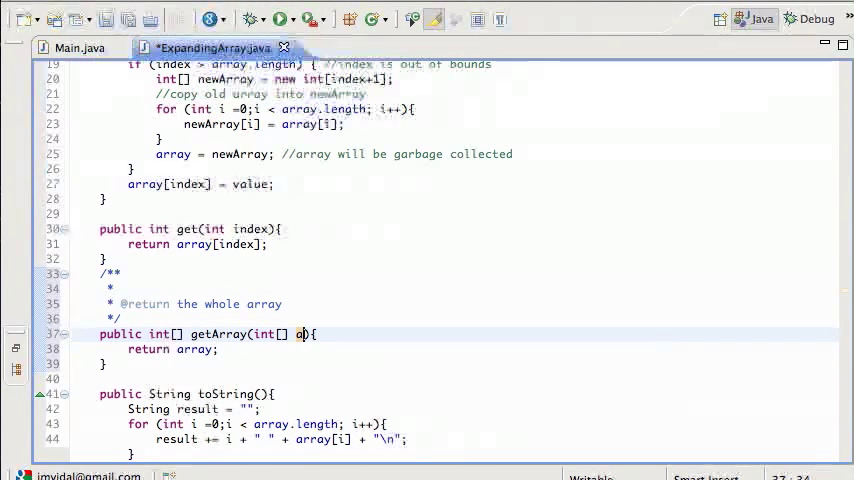
key("BackSpace")
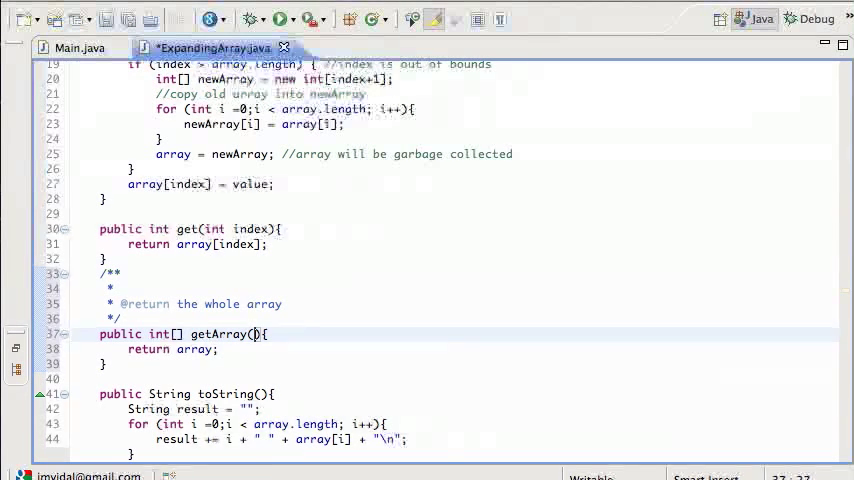